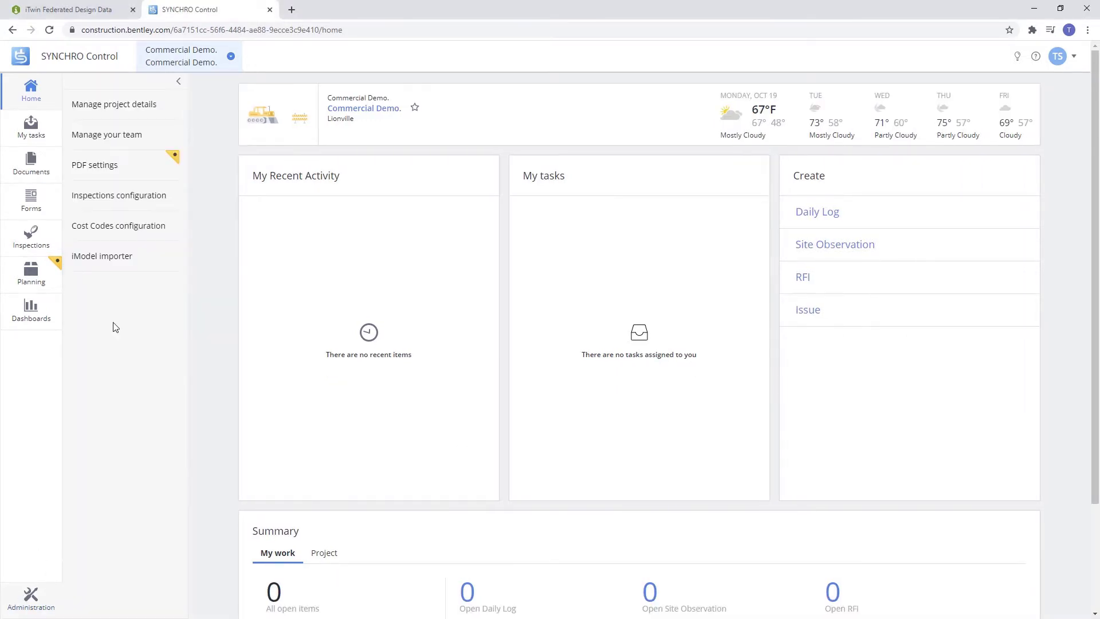
# Open the iModel importer page from the Administration settings list
pyautogui.click(102, 255)
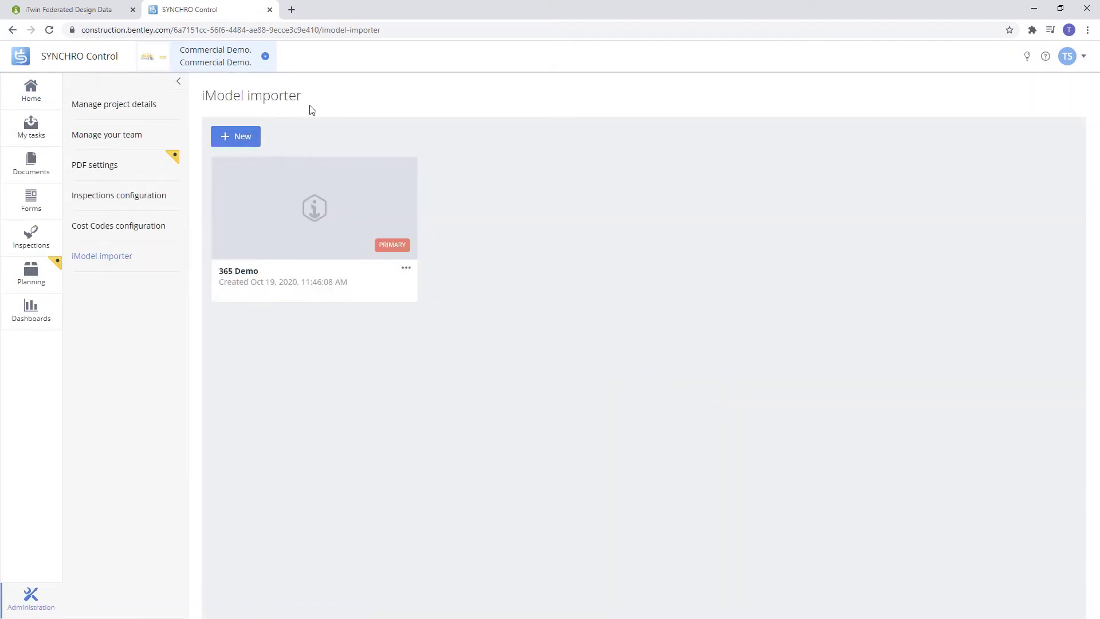
pyautogui.moveTo(372, 125)
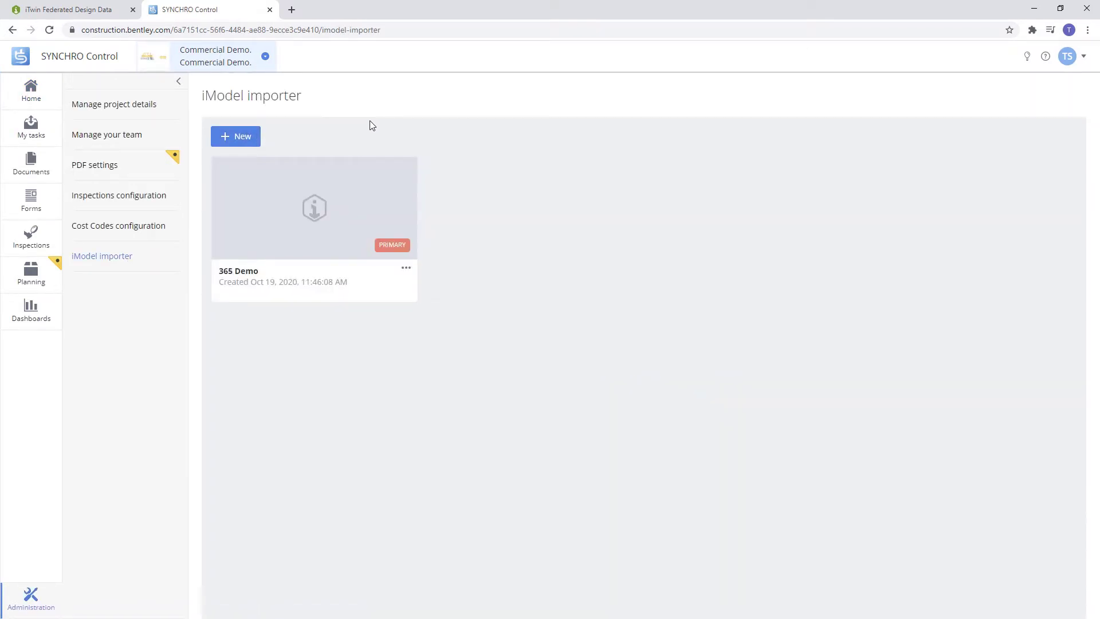
# Create a new iModel named 'Demo Model' in the importer
pyautogui.click(235, 137)
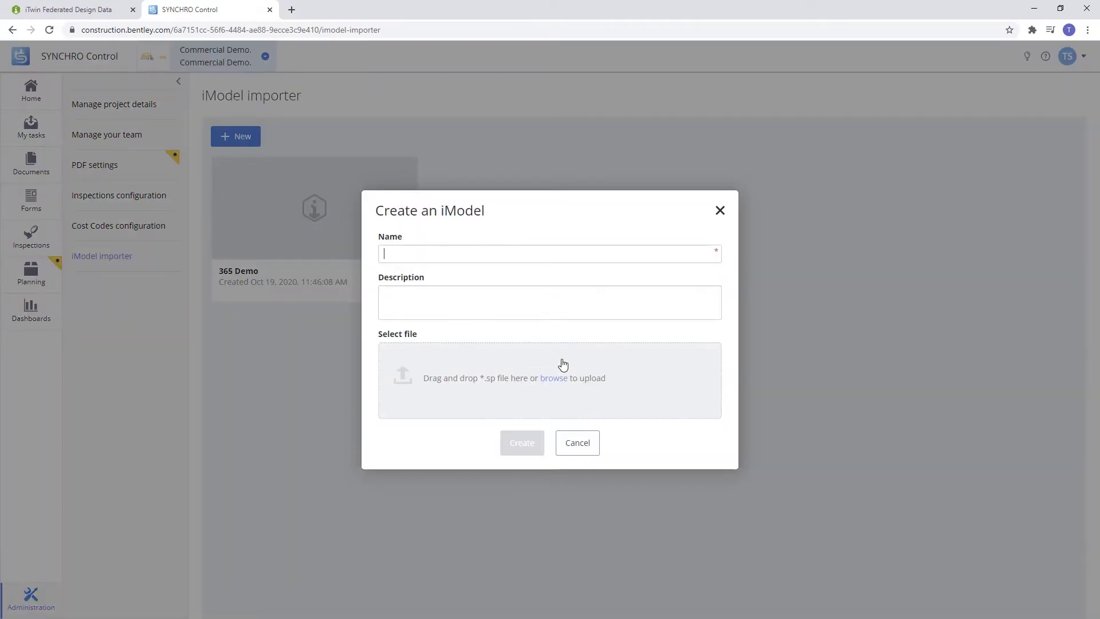
pyautogui.write('D')
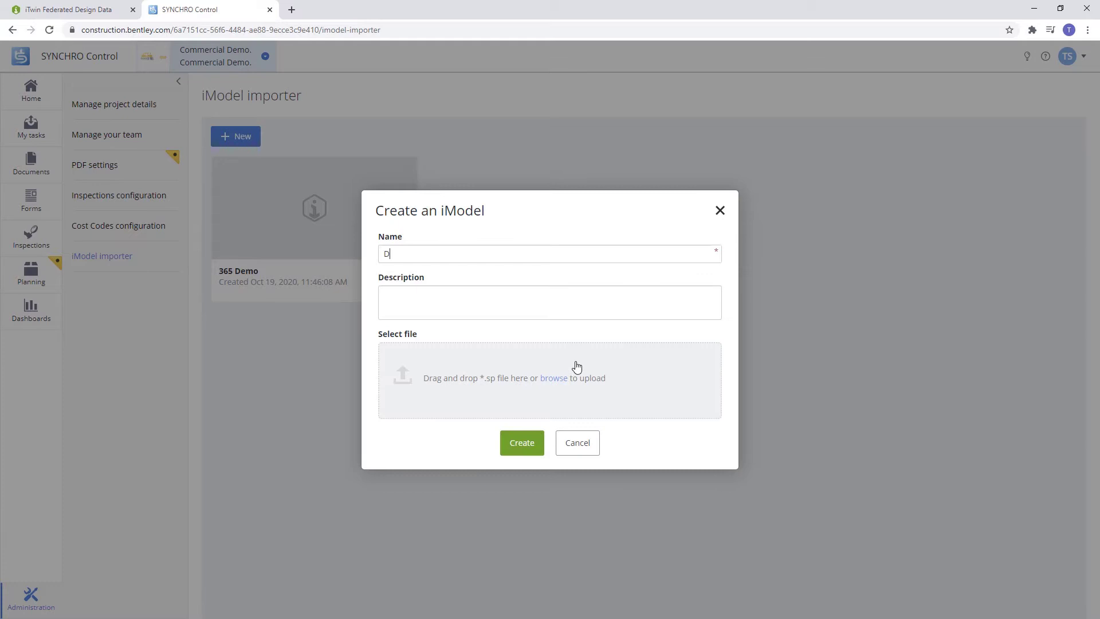
pyautogui.write('emo Model')
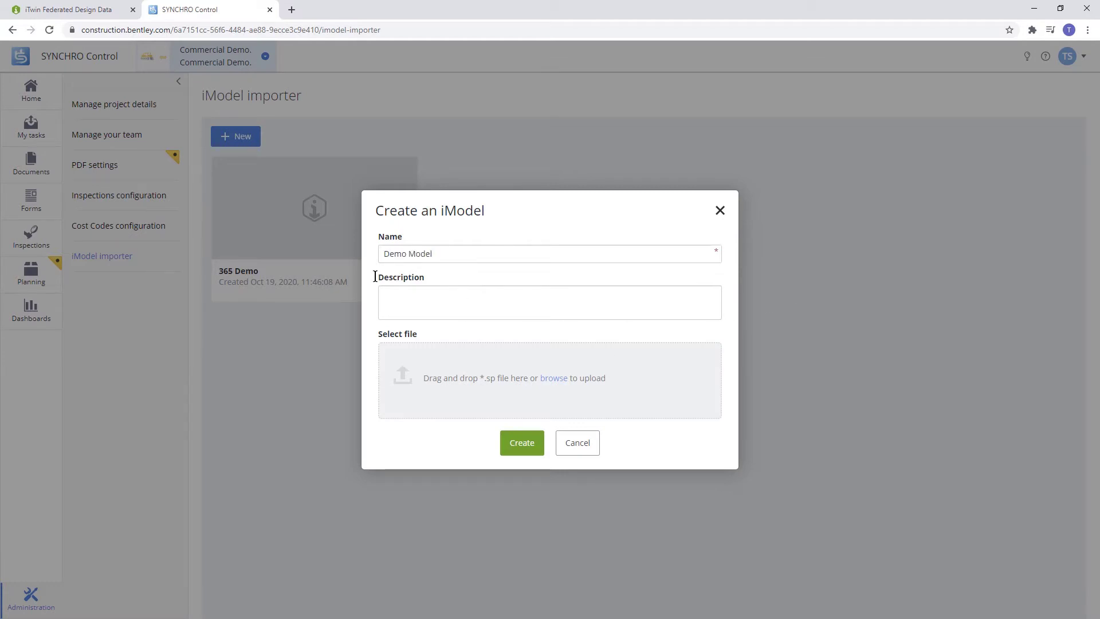
pyautogui.moveTo(409, 365)
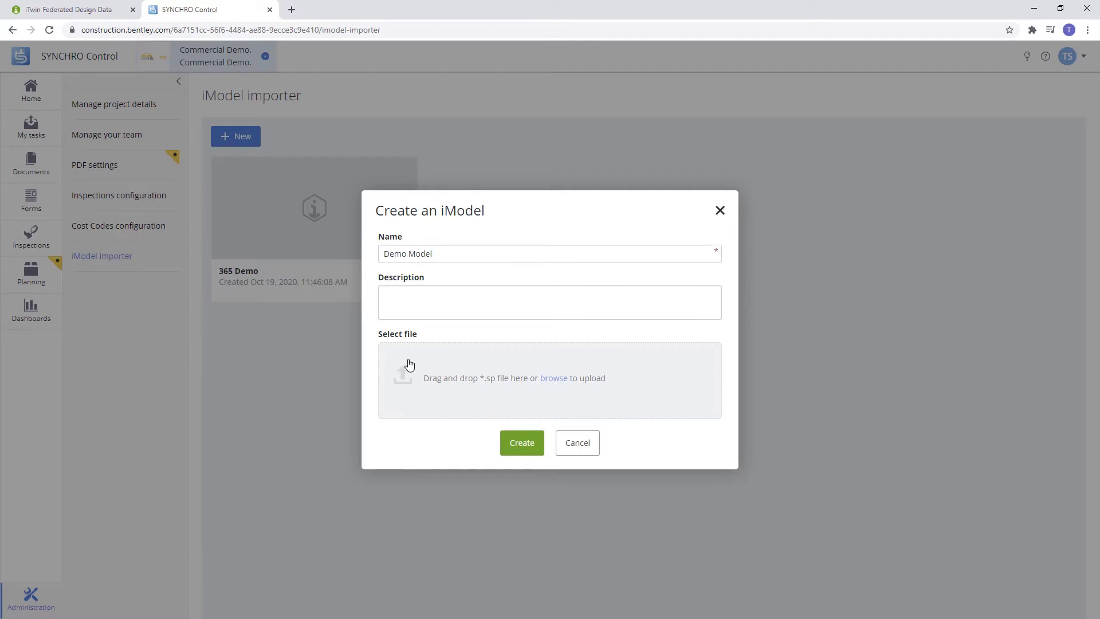
pyautogui.click(521, 443)
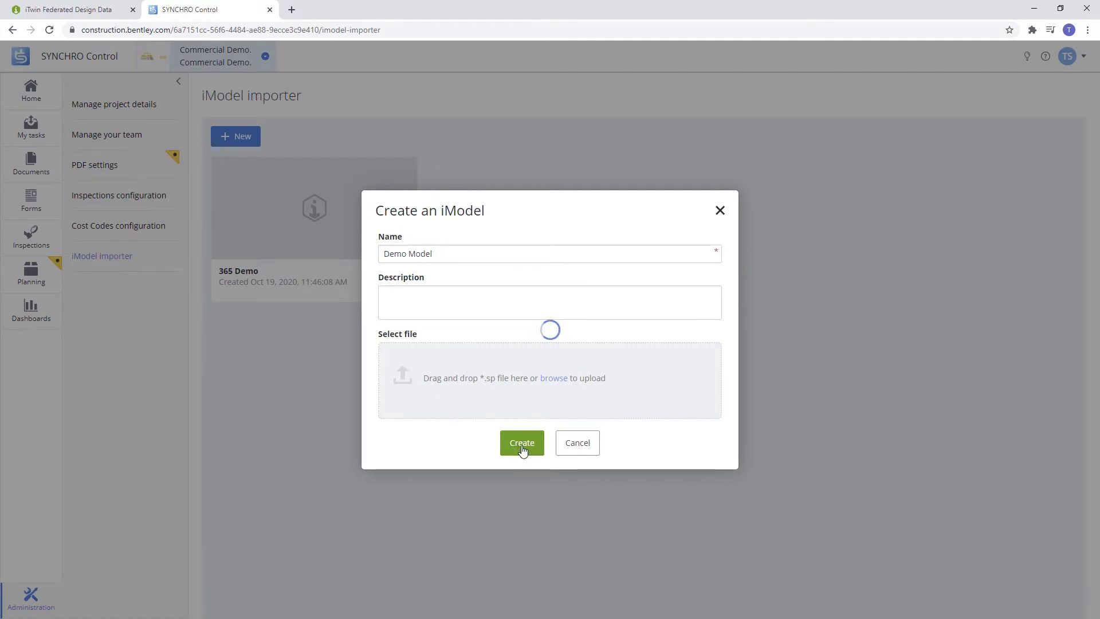
pyautogui.click(522, 443)
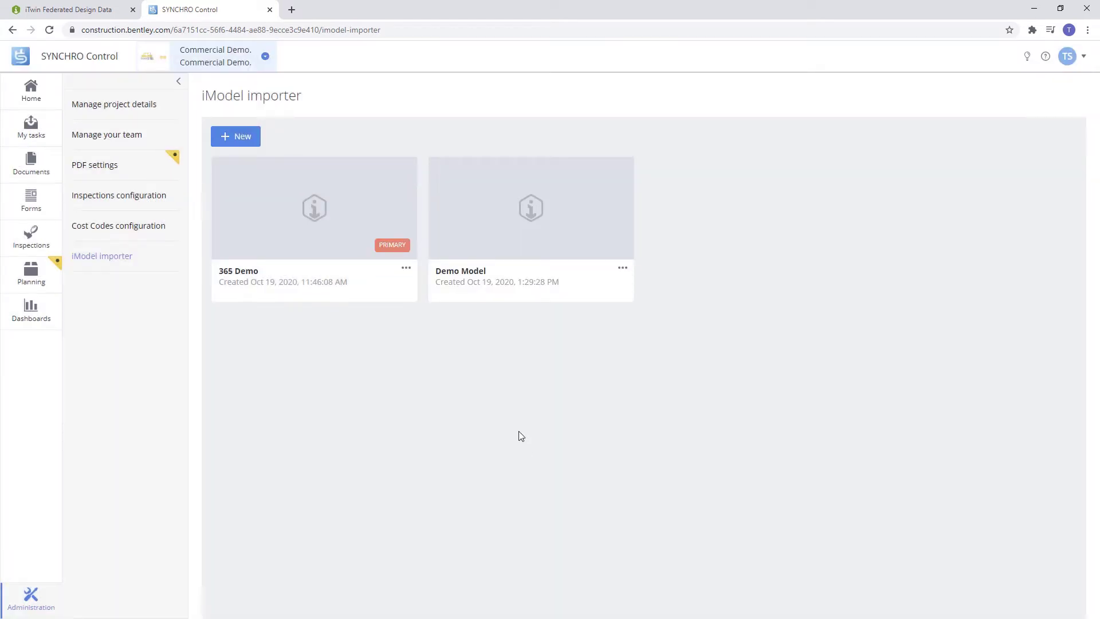
pyautogui.moveTo(681, 271)
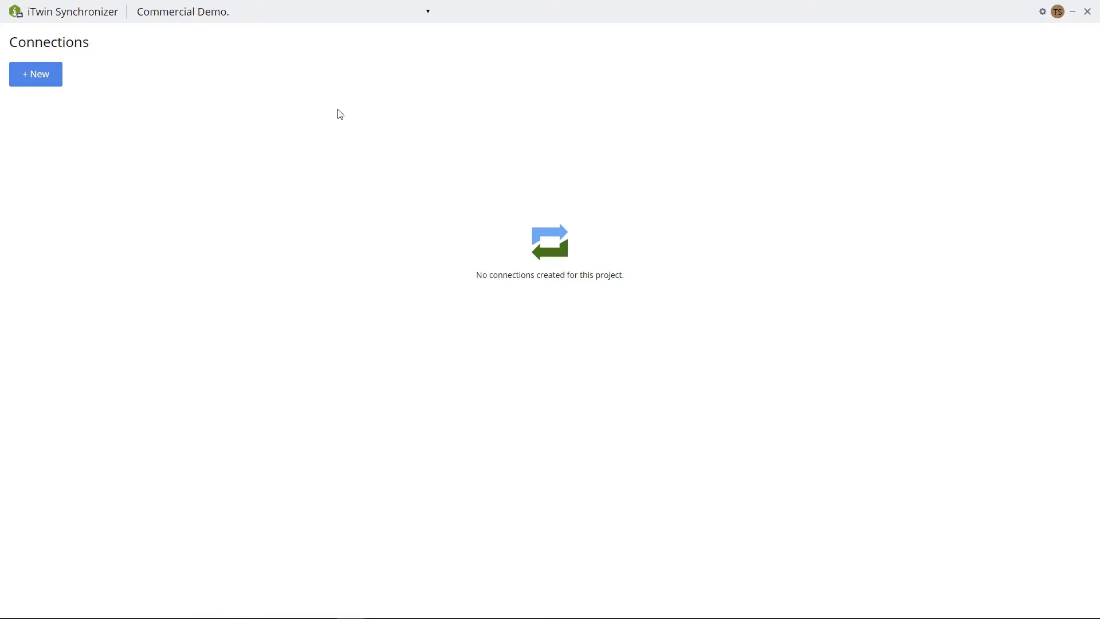
pyautogui.moveTo(428, 12)
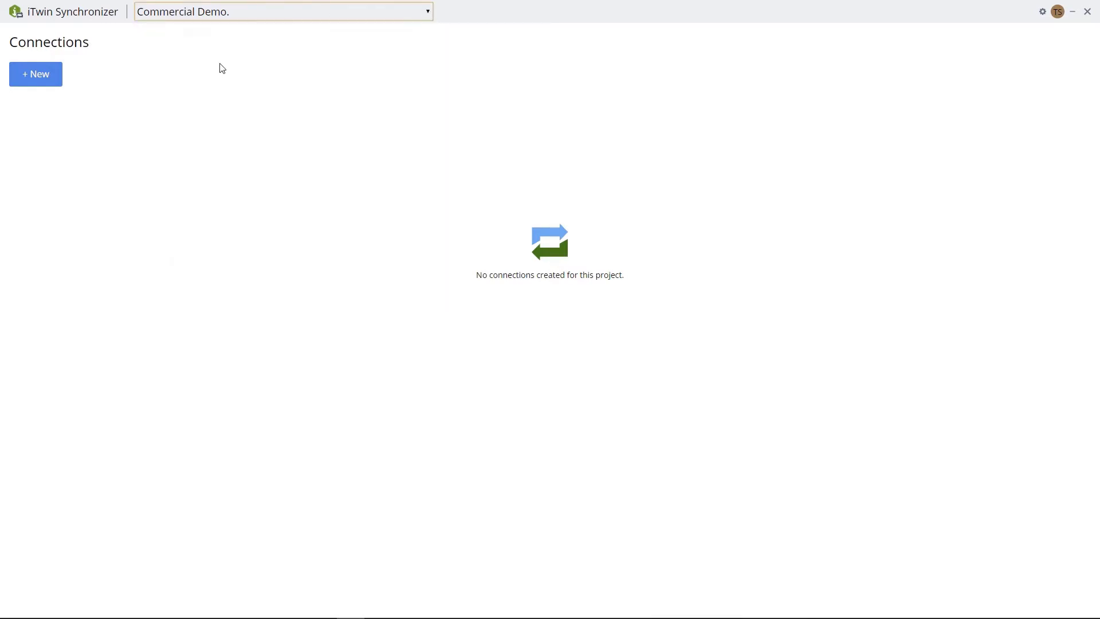
pyautogui.moveTo(3, 79)
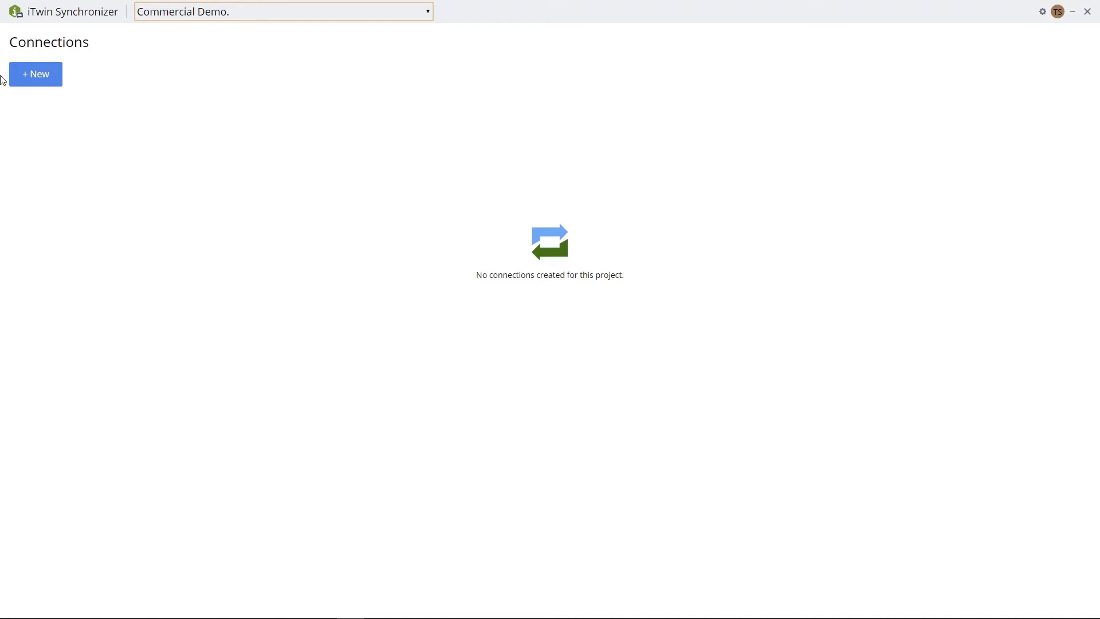
# Open the Create a connection form for the Commercial Demo project
pyautogui.click(35, 75)
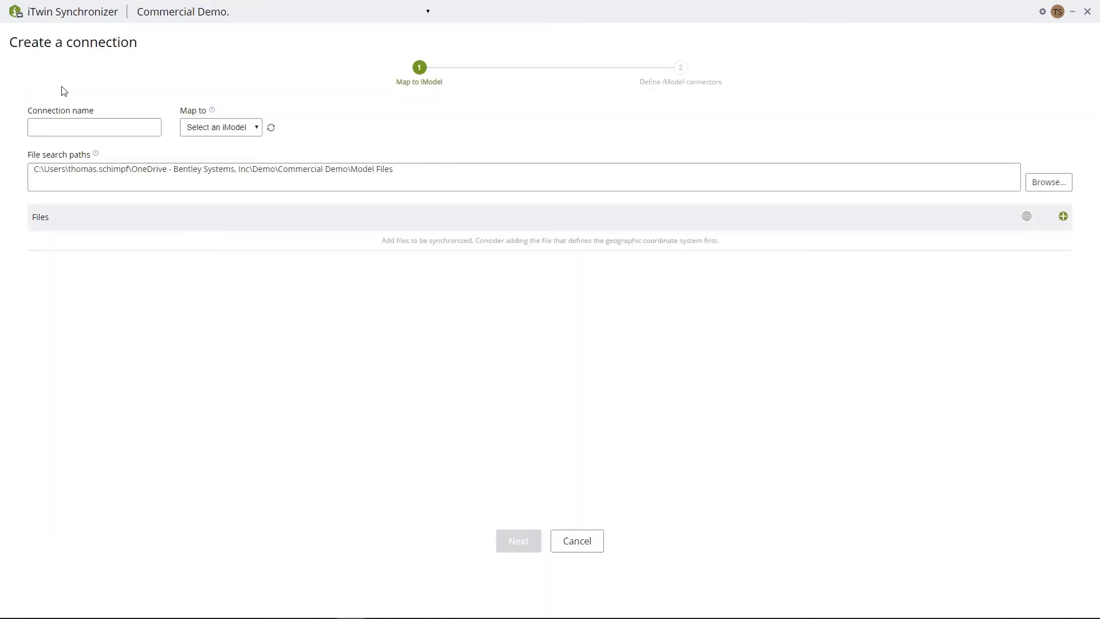
# Enter 'Control Demo' as the connection name and map it to Demo Model
pyautogui.click(94, 127)
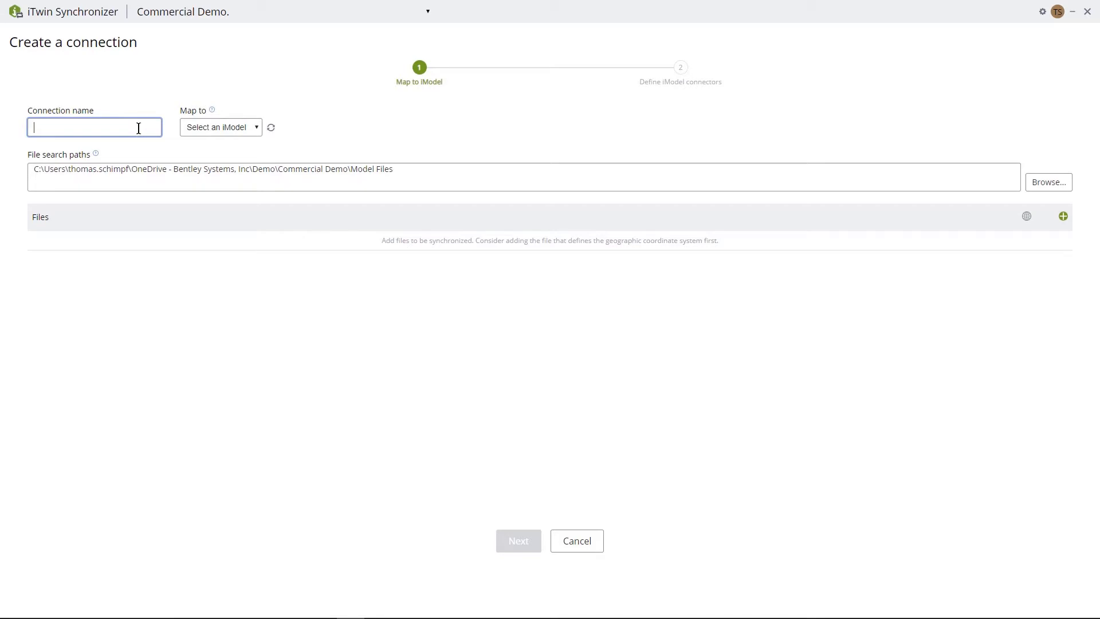
pyautogui.write('Control Dem')
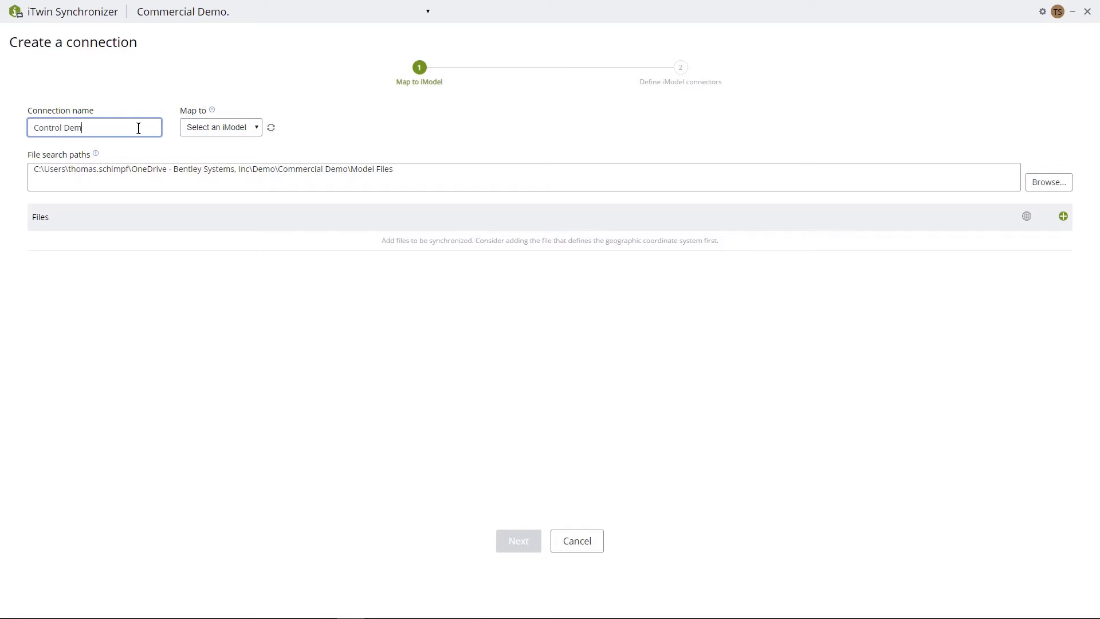
pyautogui.click(220, 127)
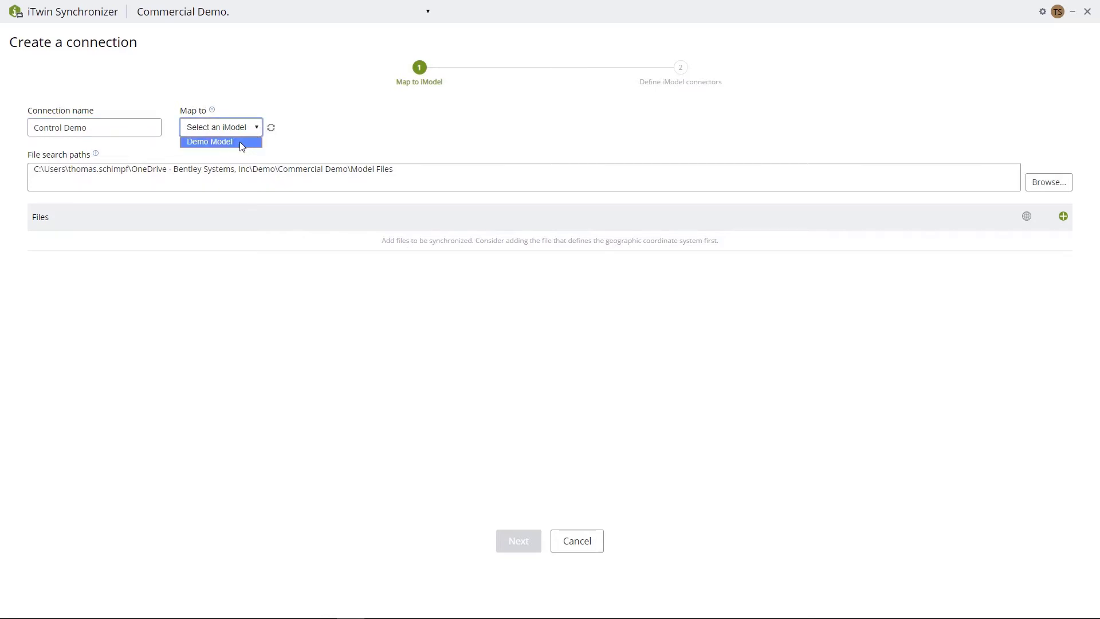
pyautogui.click(209, 141)
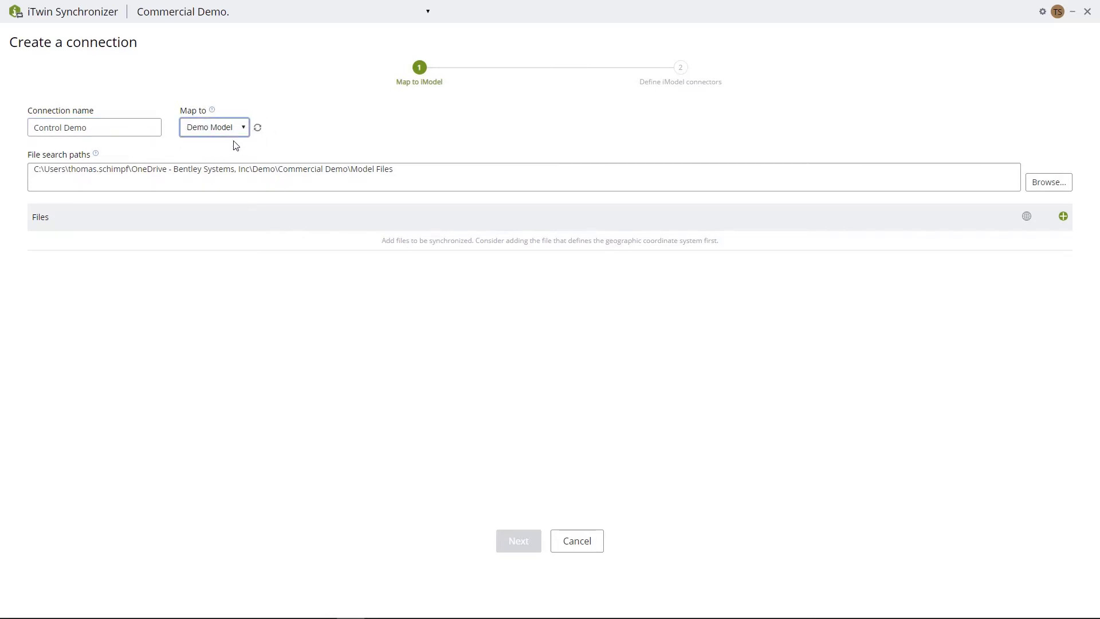
pyautogui.moveTo(1048, 182)
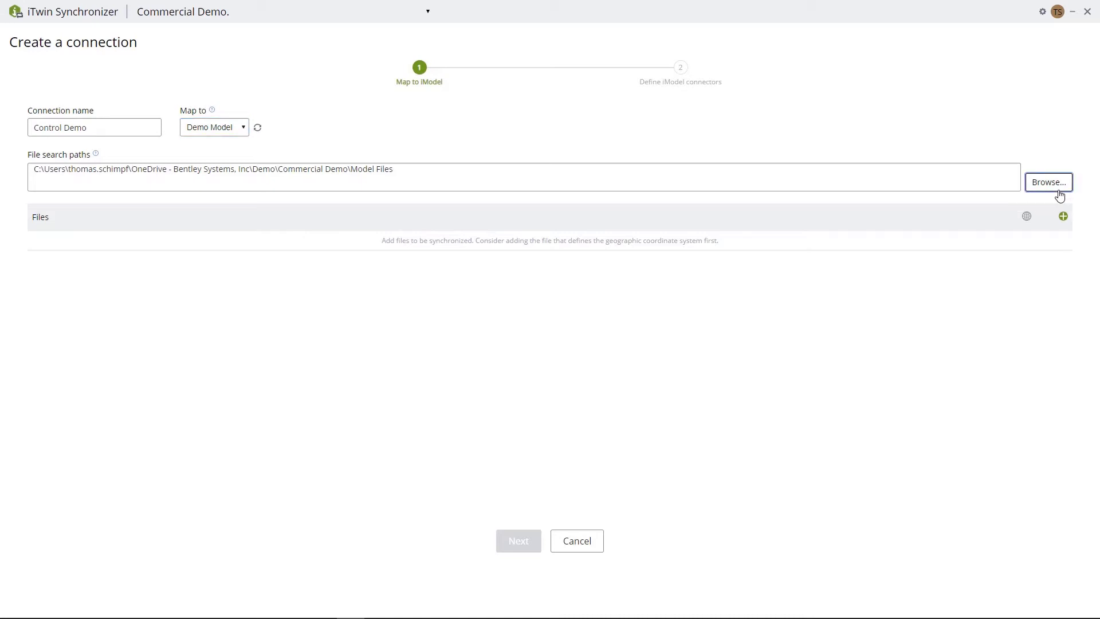
pyautogui.click(1048, 181)
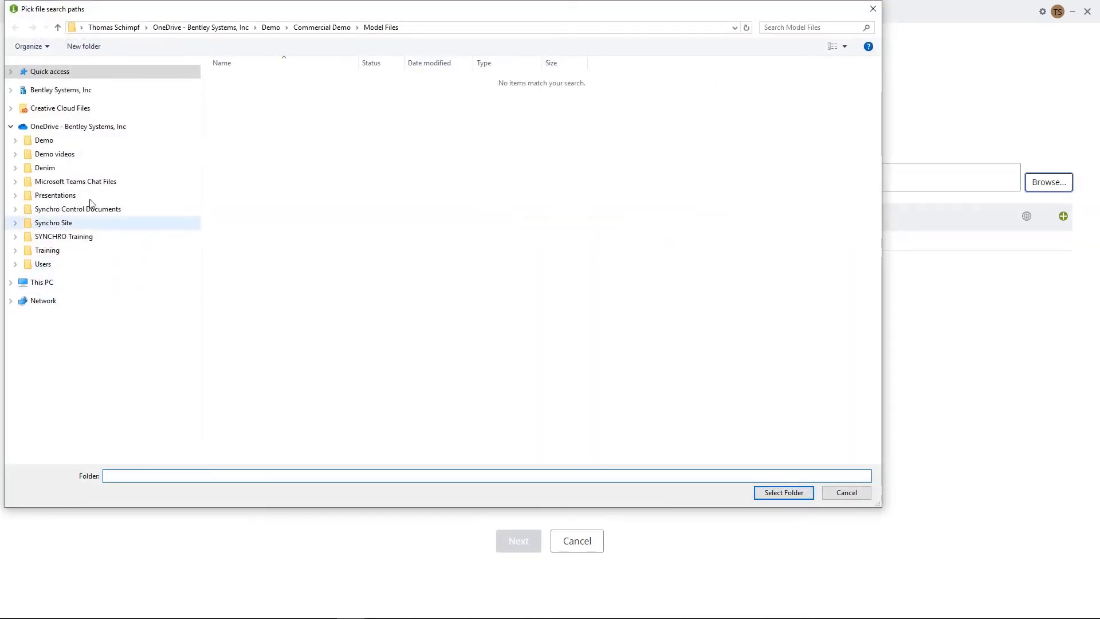
pyautogui.click(43, 139)
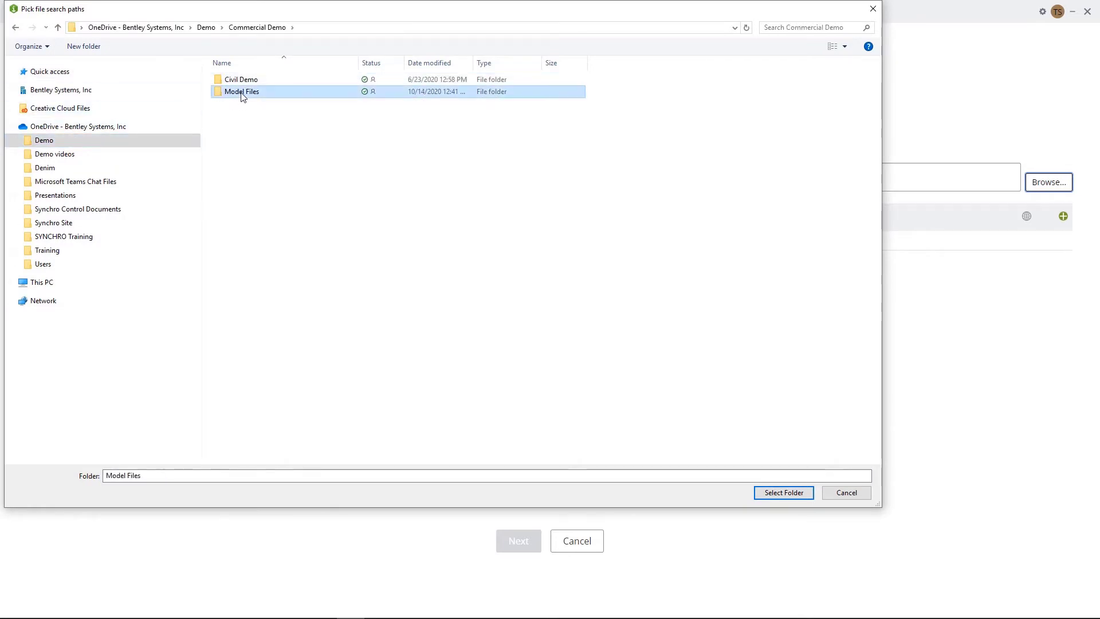
pyautogui.doubleClick(242, 91)
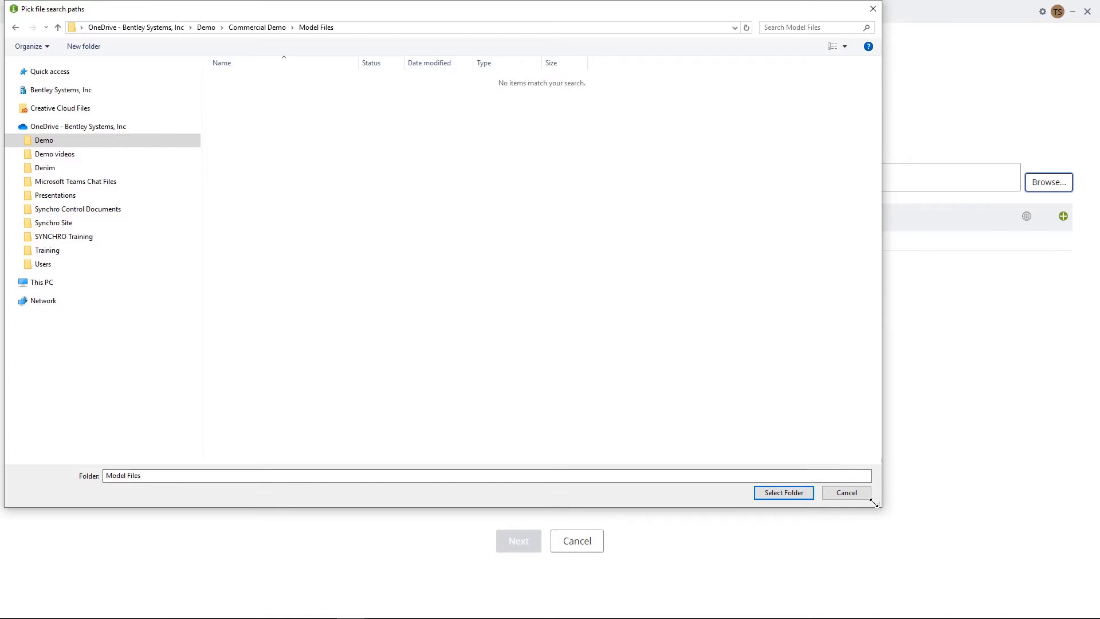
pyautogui.click(782, 491)
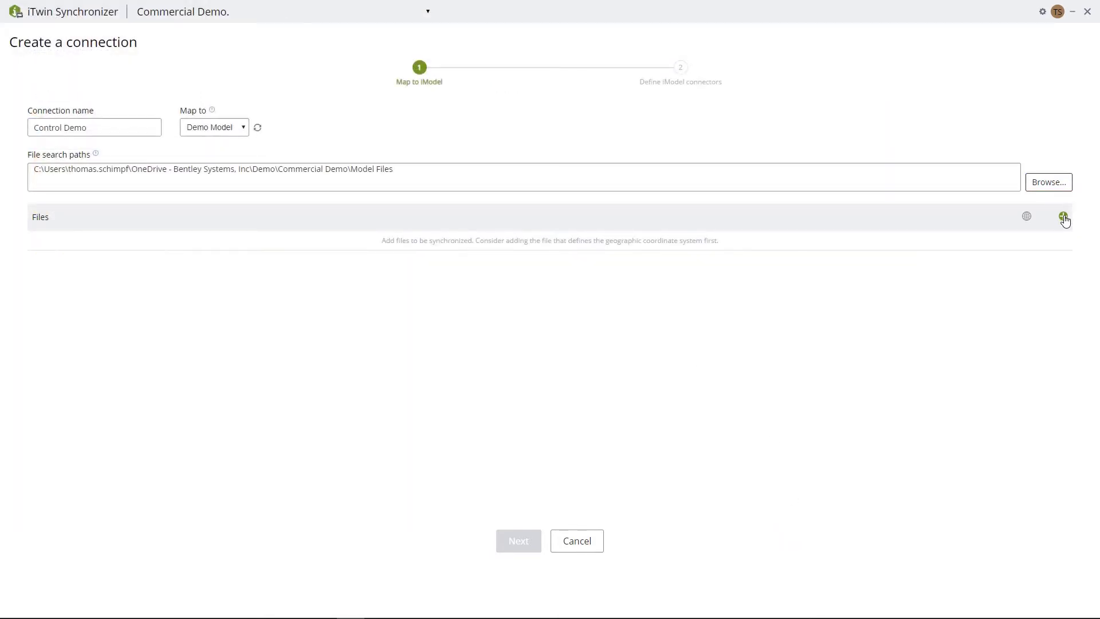
# Add every .dgn file from the Model Files folder to the connection
pyautogui.click(1062, 216)
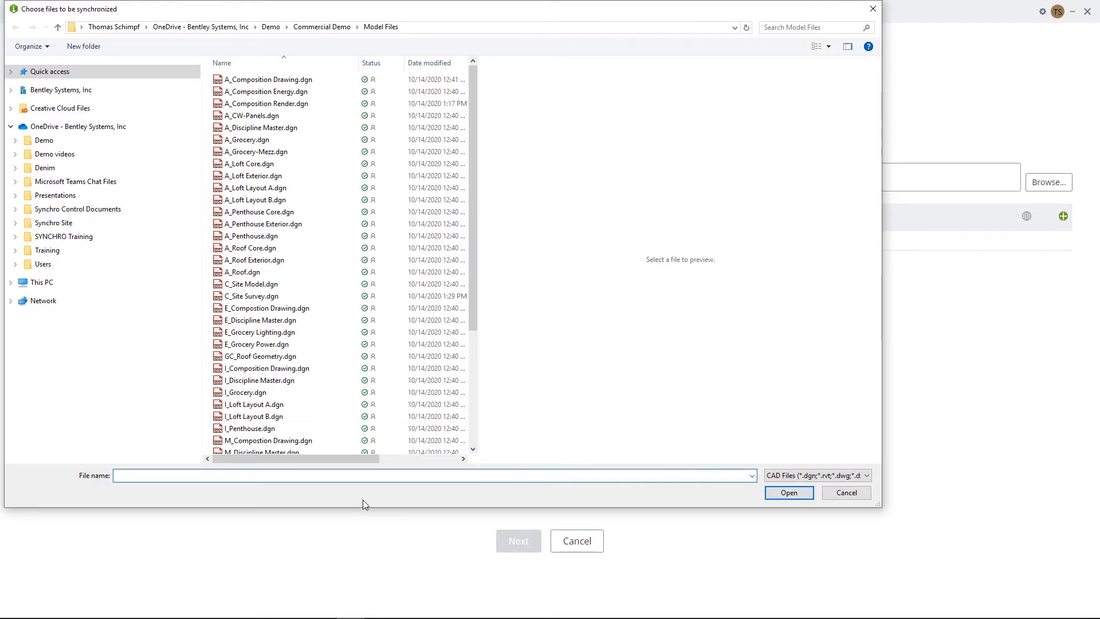
pyautogui.click(284, 79)
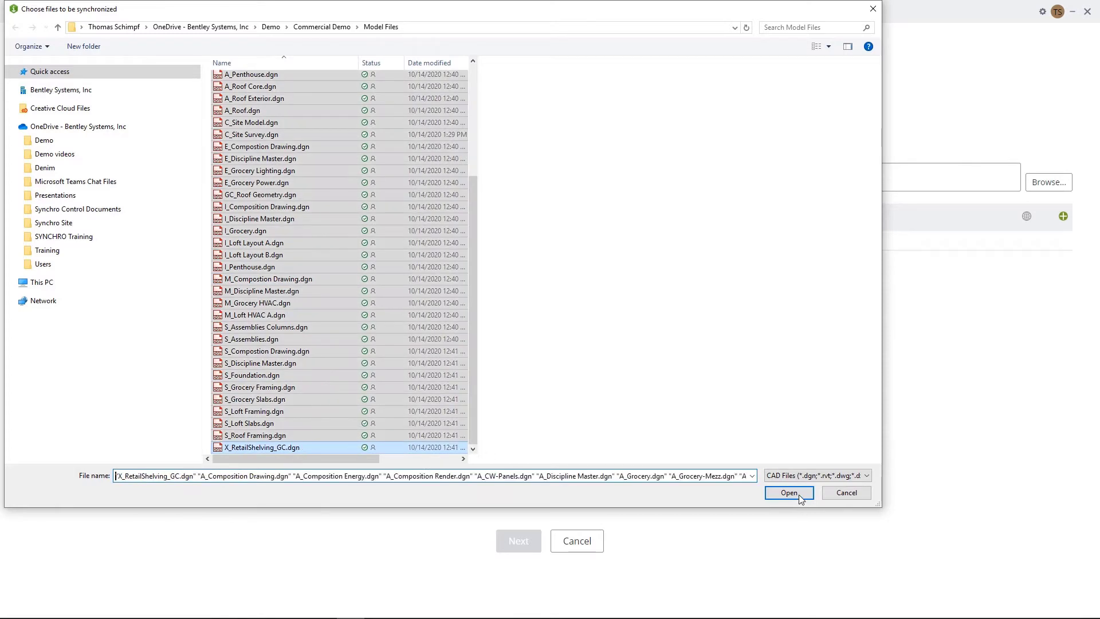
pyautogui.click(788, 491)
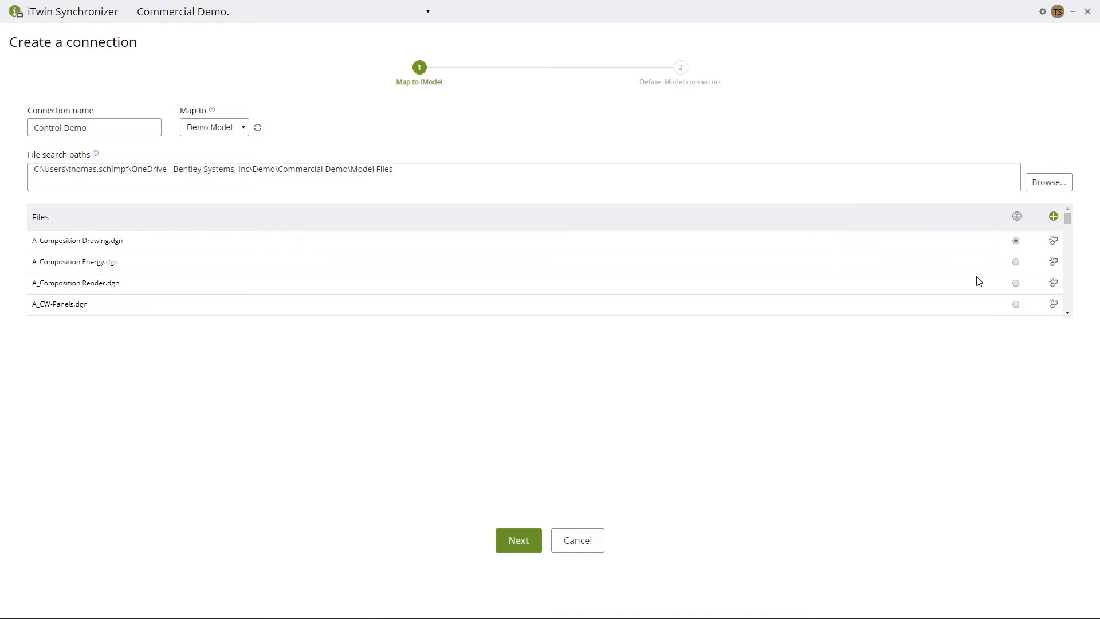
pyautogui.moveTo(1023, 220)
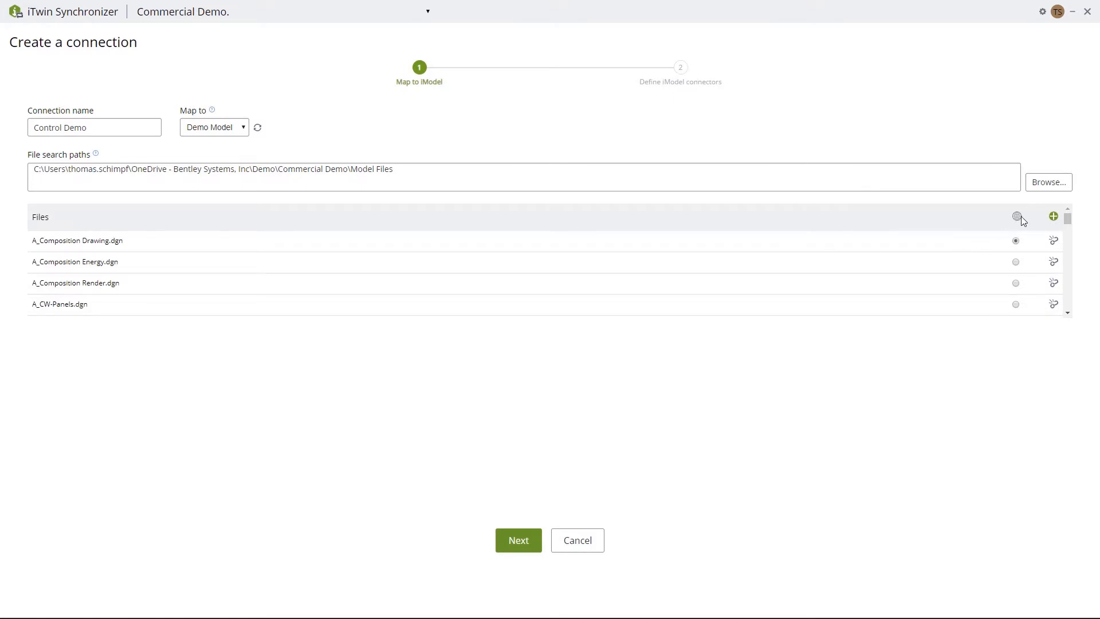
pyautogui.moveTo(1016, 218)
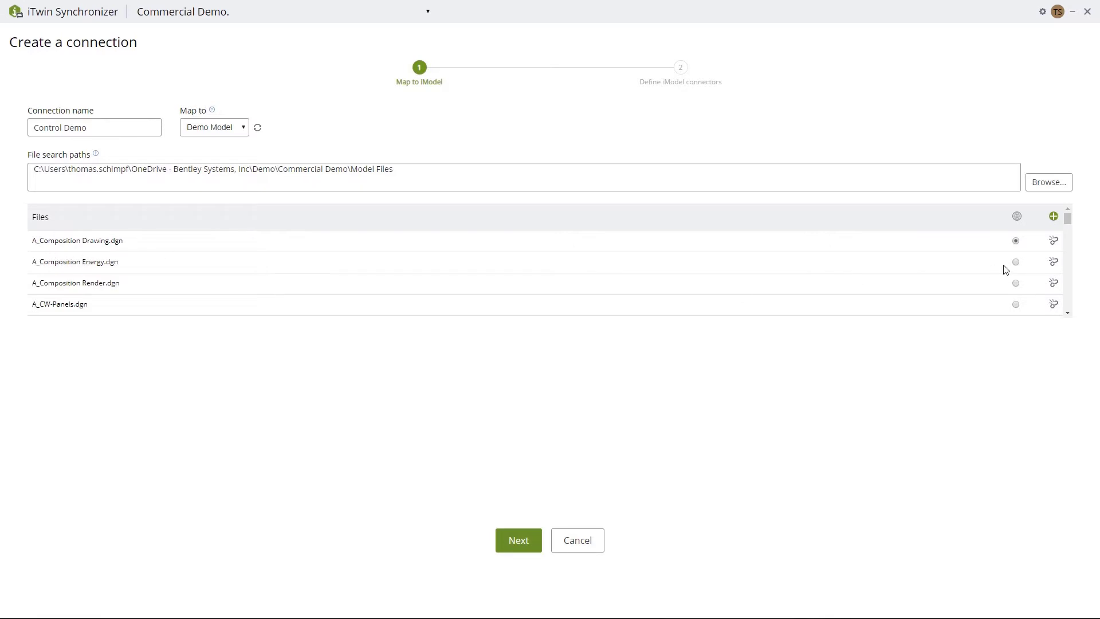
# Set I_Grocery.dgn as the spatial root file and proceed to connectors
pyautogui.scroll(-3)
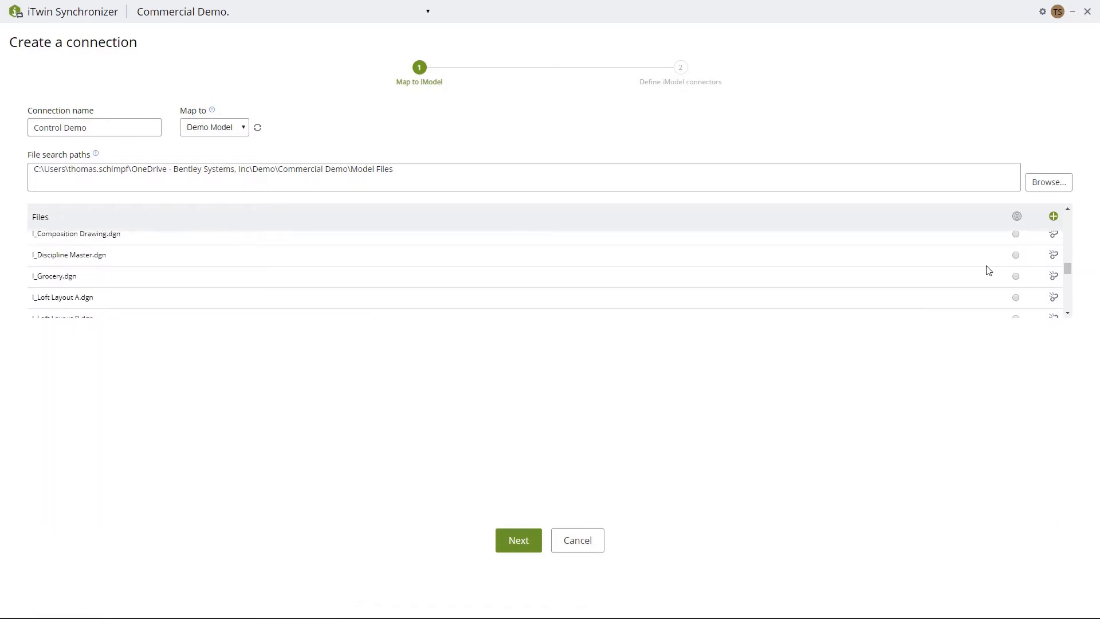
pyautogui.moveTo(385, 292)
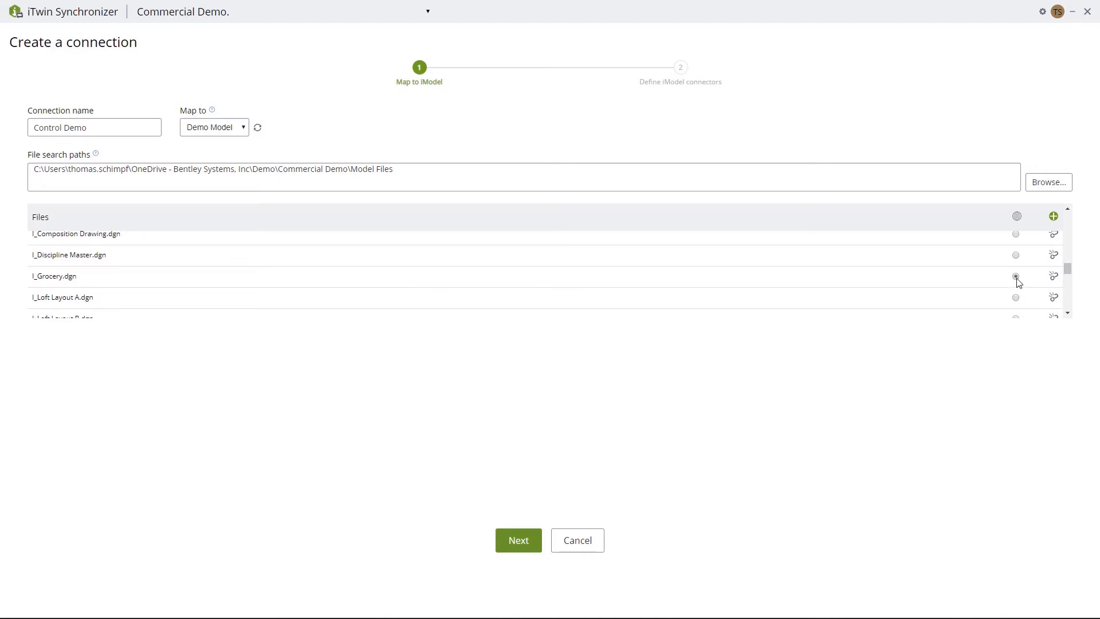
pyautogui.click(1015, 276)
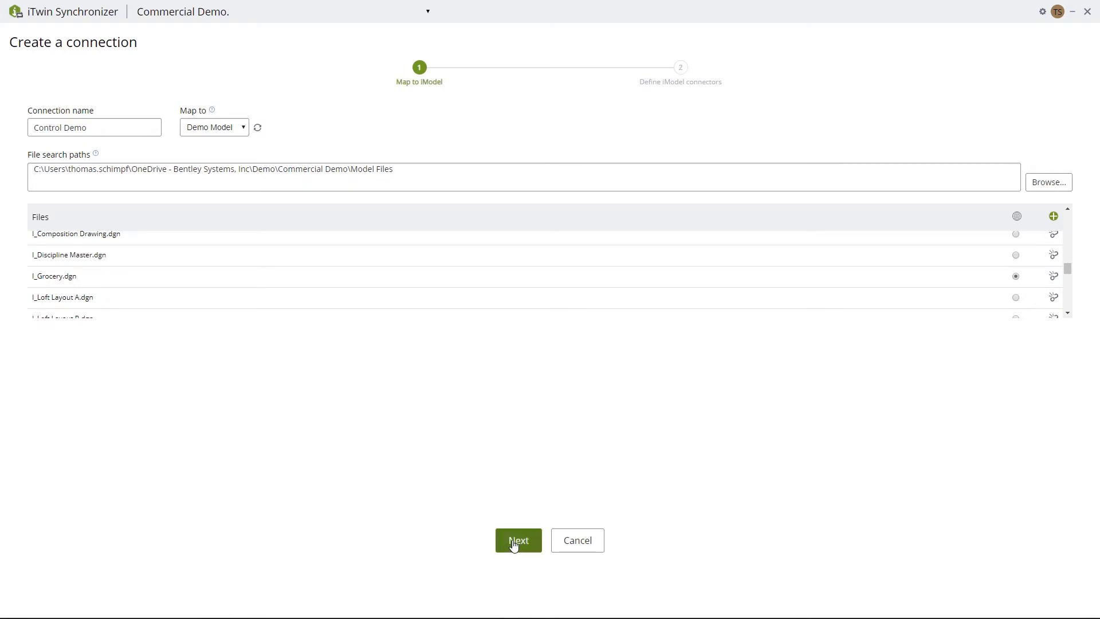
pyautogui.click(518, 540)
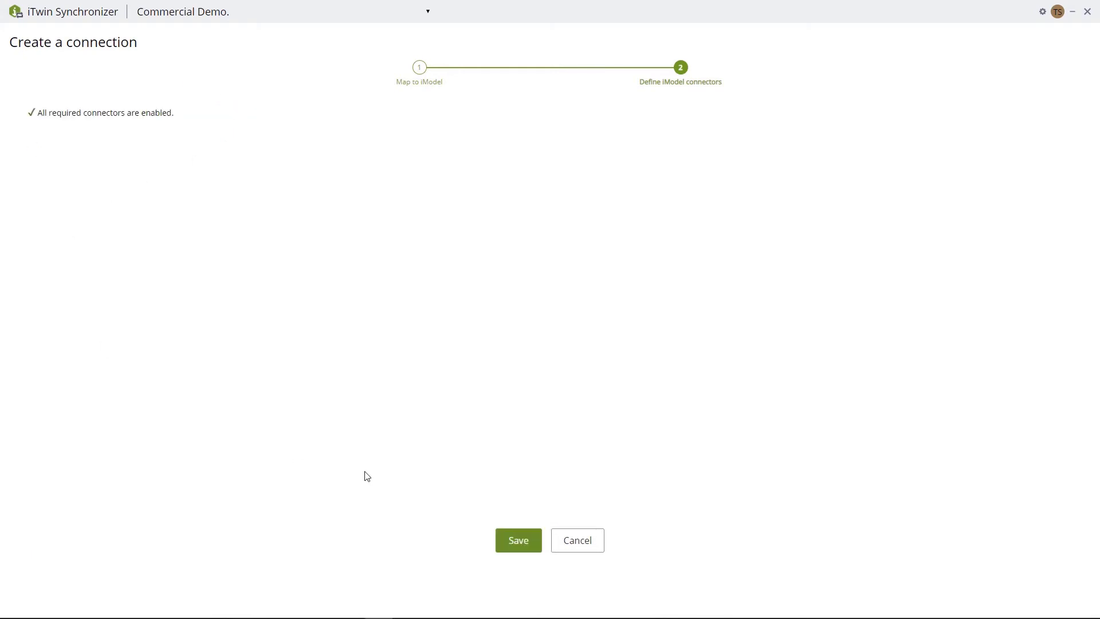
# Save the Control Demo connection from the Define iModel connectors step
pyautogui.click(518, 540)
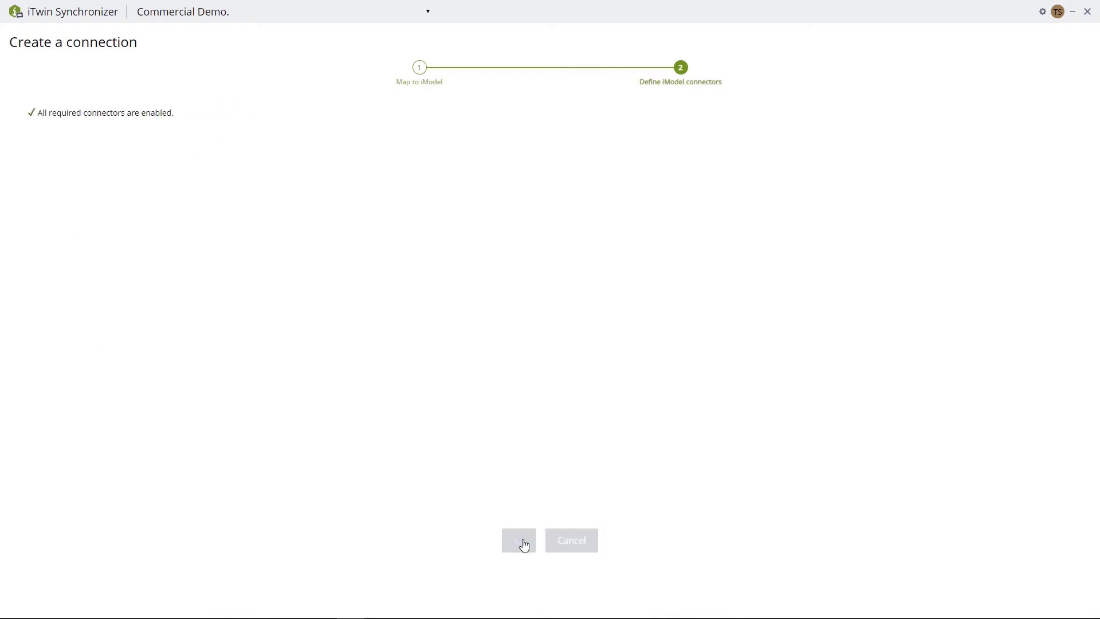
pyautogui.click(518, 541)
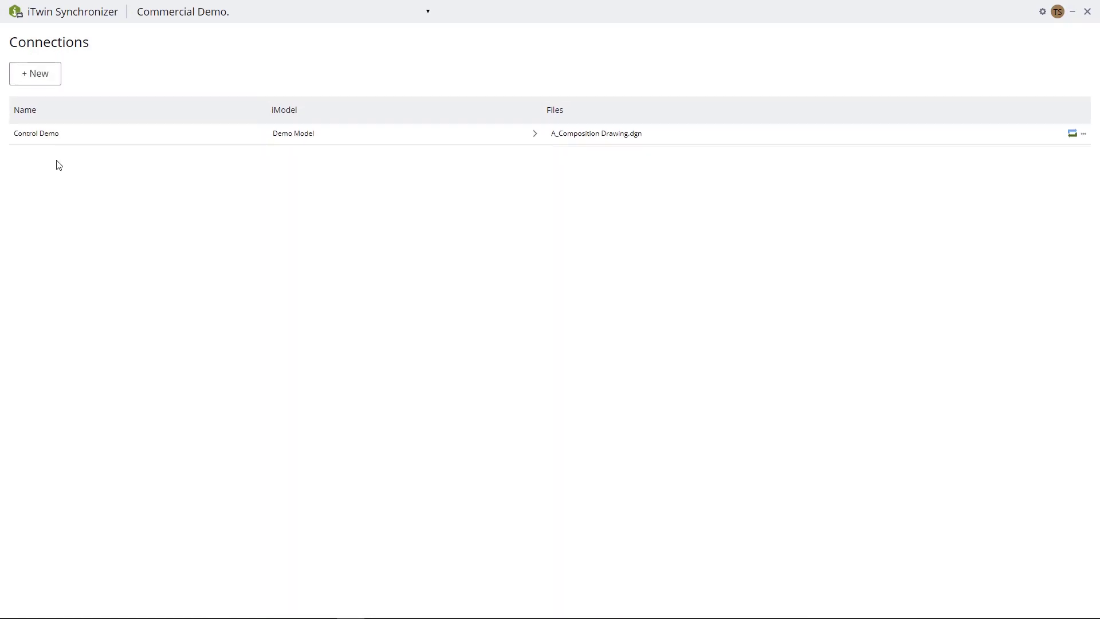
pyautogui.moveTo(900, 124)
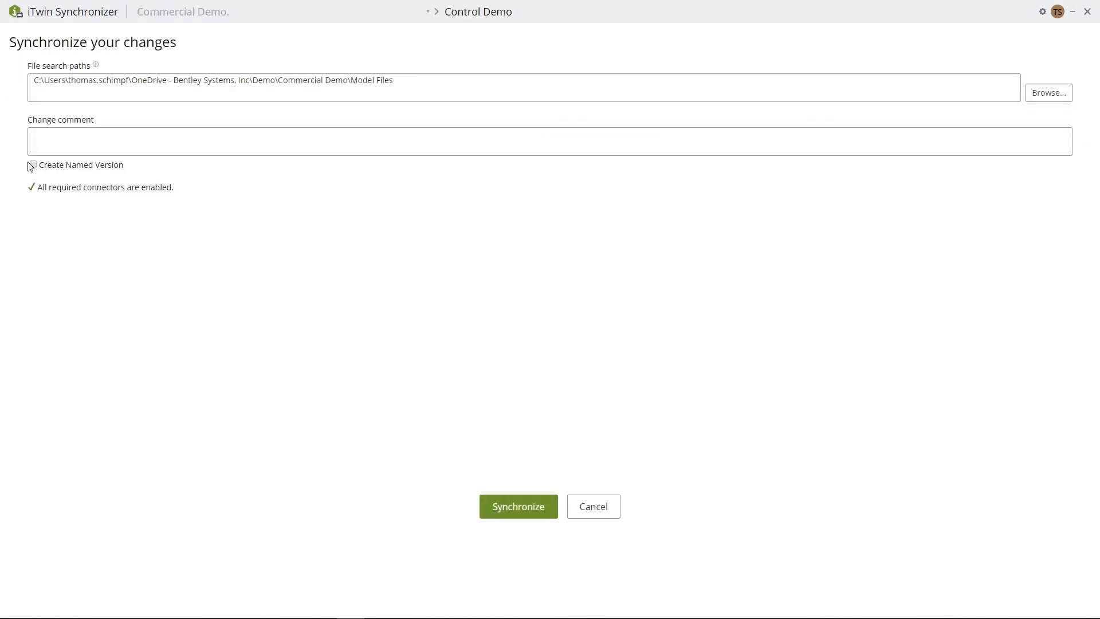
# Synchronize Control Demo, creating a named version called 'Model Demo'
pyautogui.click(33, 164)
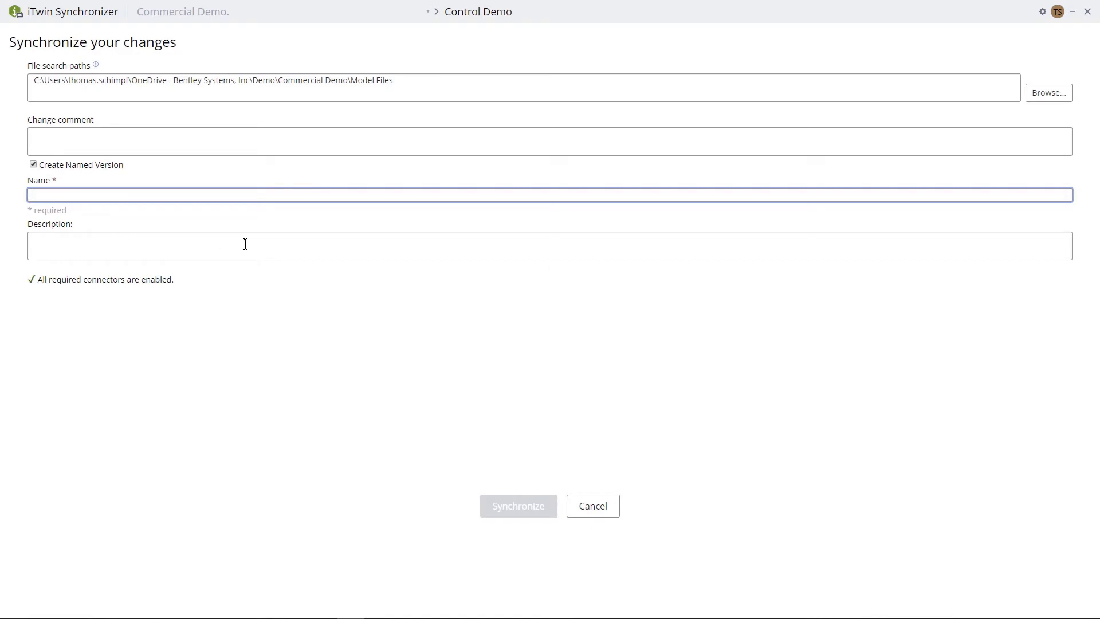
pyautogui.write('Model Demo')
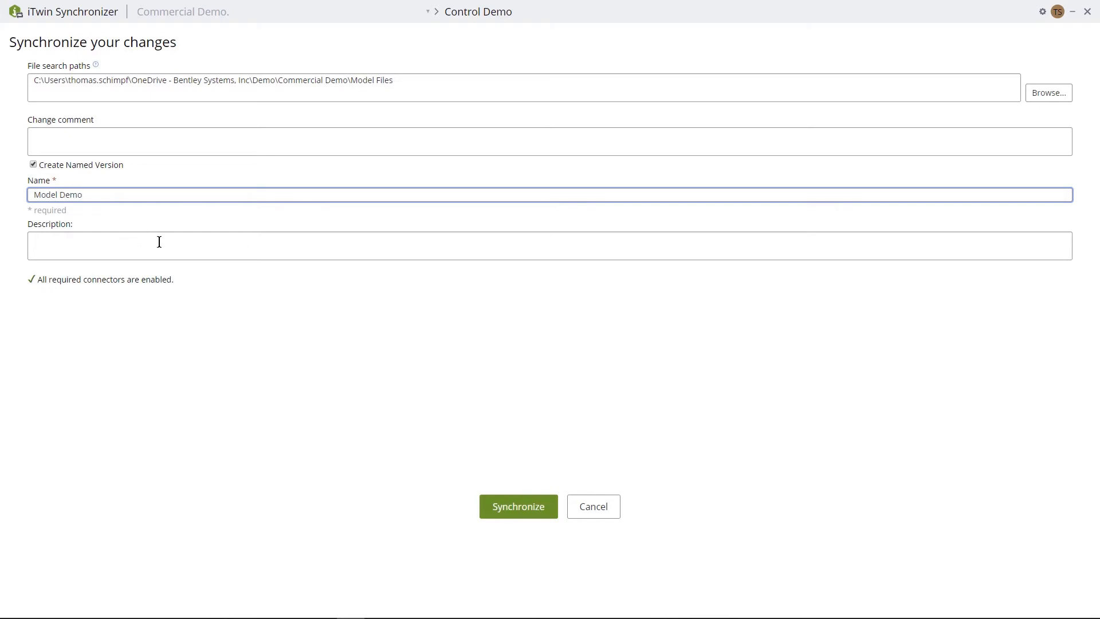
pyautogui.moveTo(607, 529)
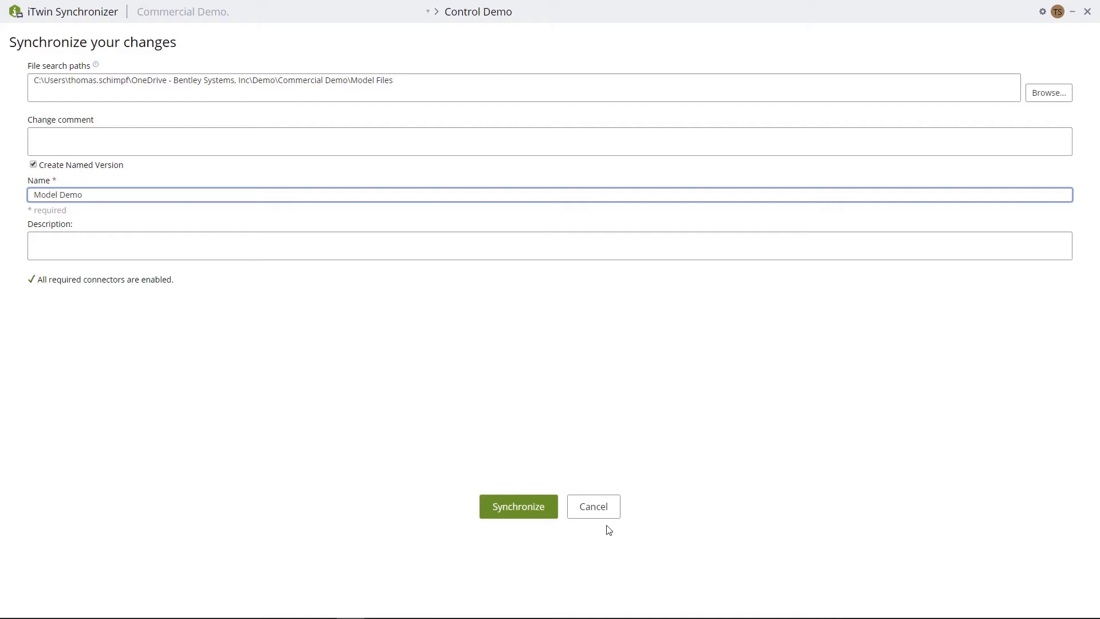
pyautogui.click(518, 505)
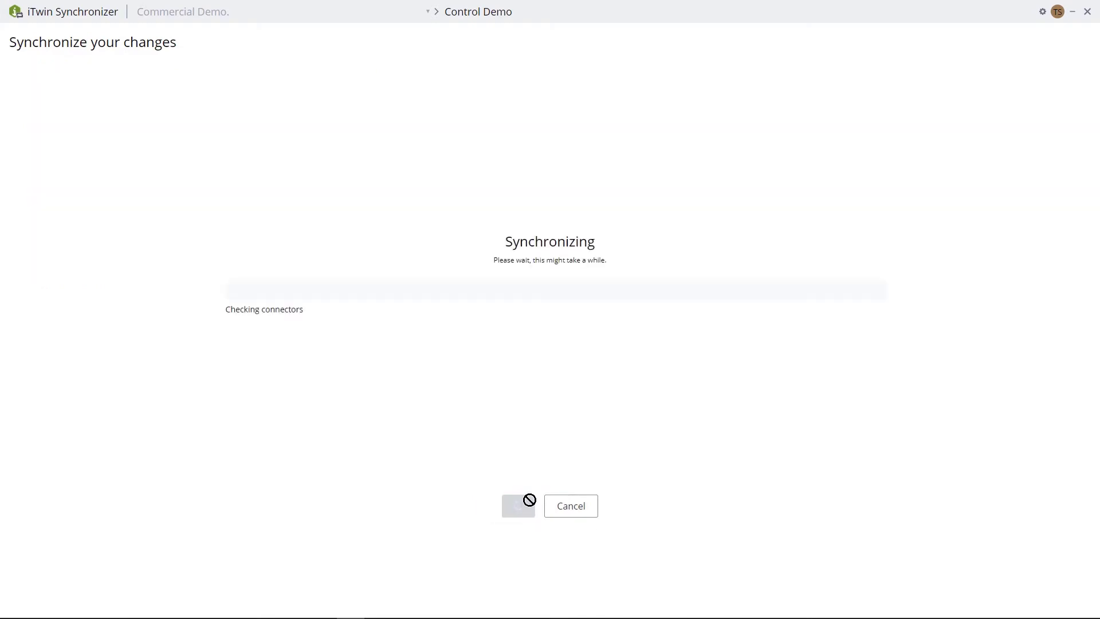
pyautogui.moveTo(542, 370)
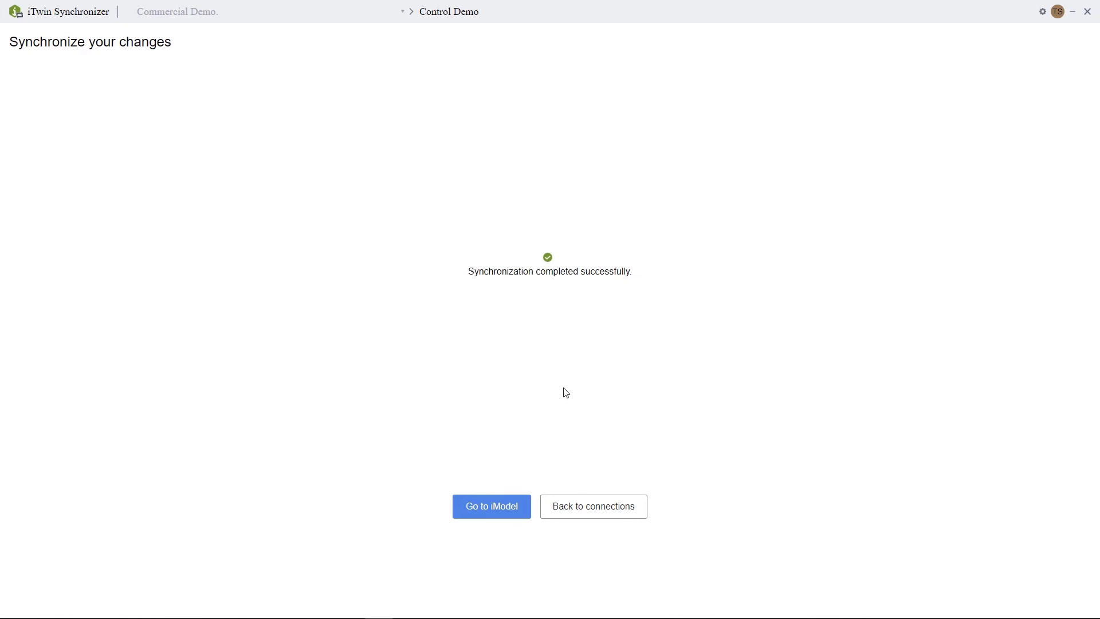
# Go to the synchronized iModel on iModelHub once synchronization completes
pyautogui.click(491, 506)
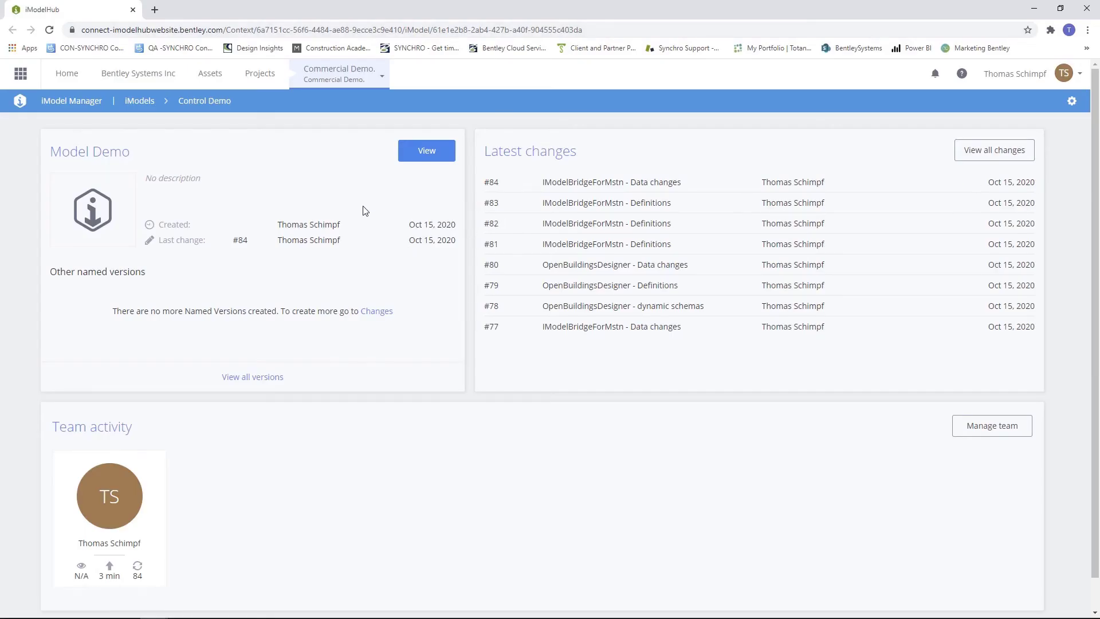
pyautogui.moveTo(426, 150)
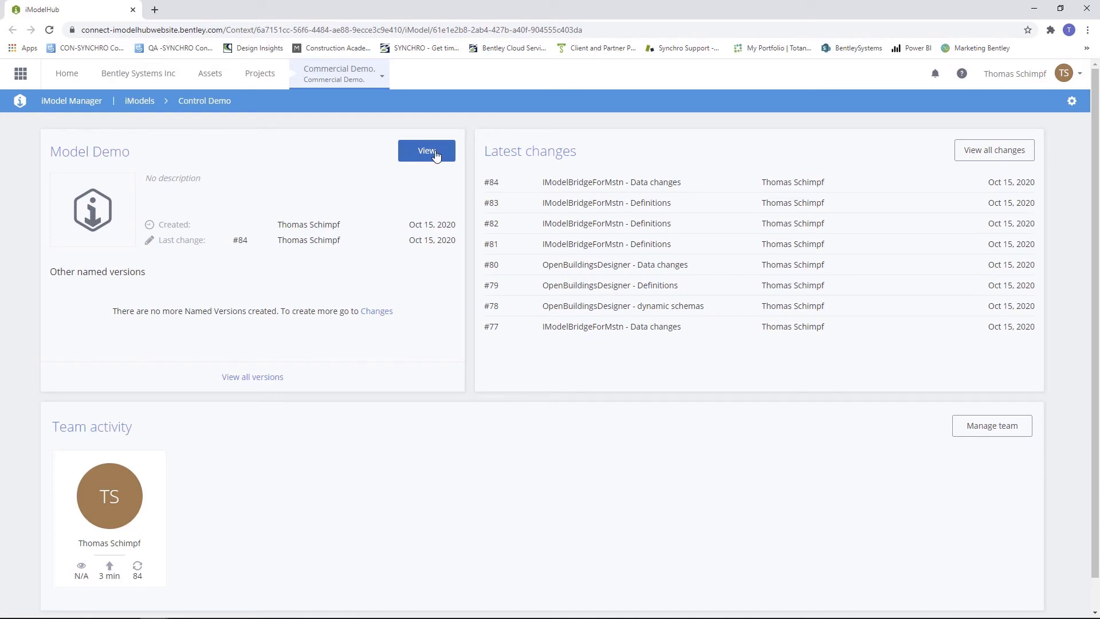
# View the Model Demo named version in Design Review
pyautogui.click(426, 150)
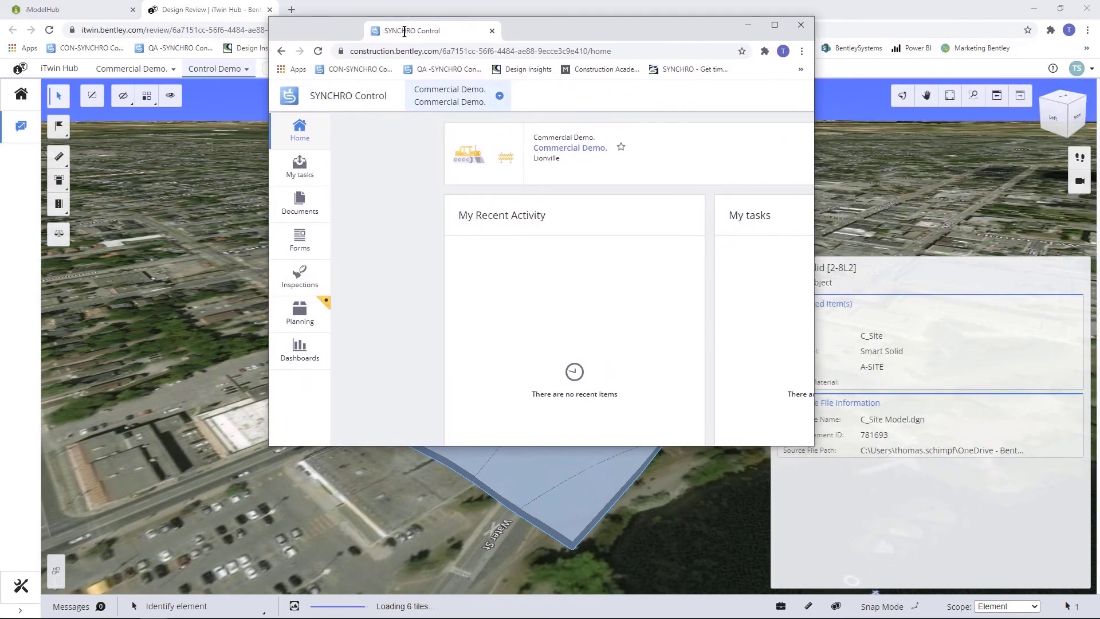
# Open the Control Demo iModel from Administration's iModel importer page in SYNCHRO Control
pyautogui.click(774, 24)
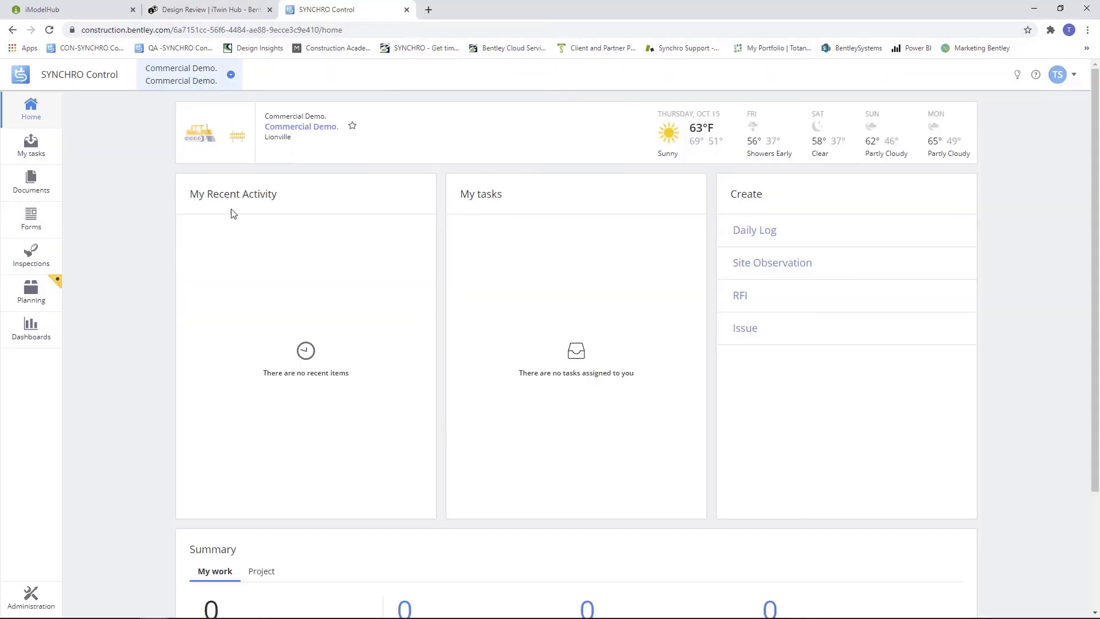
pyautogui.click(30, 597)
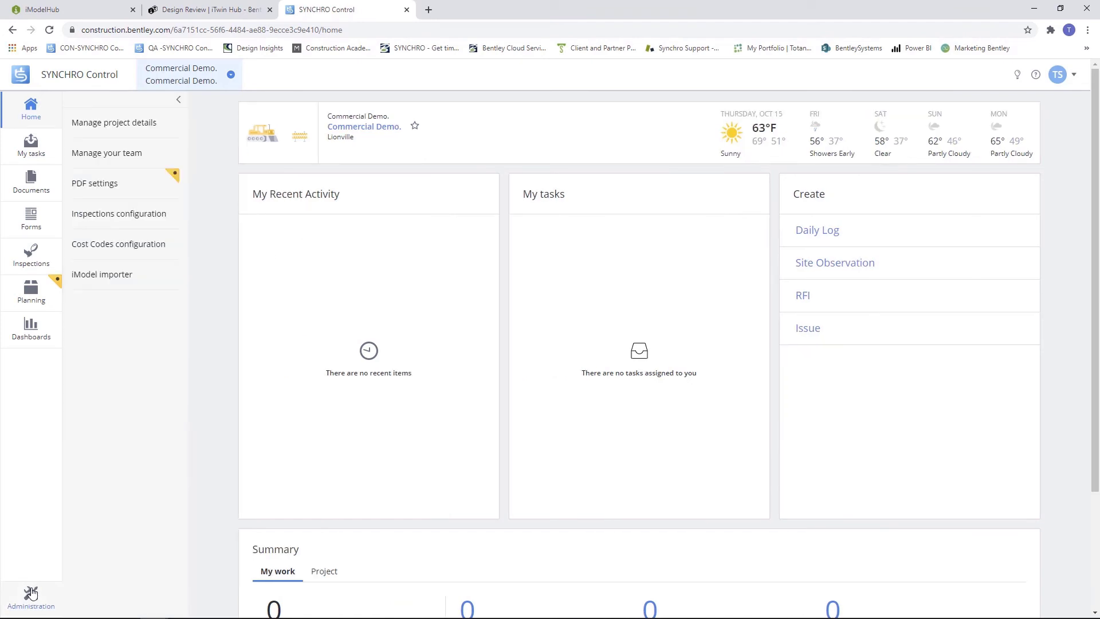
pyautogui.click(101, 274)
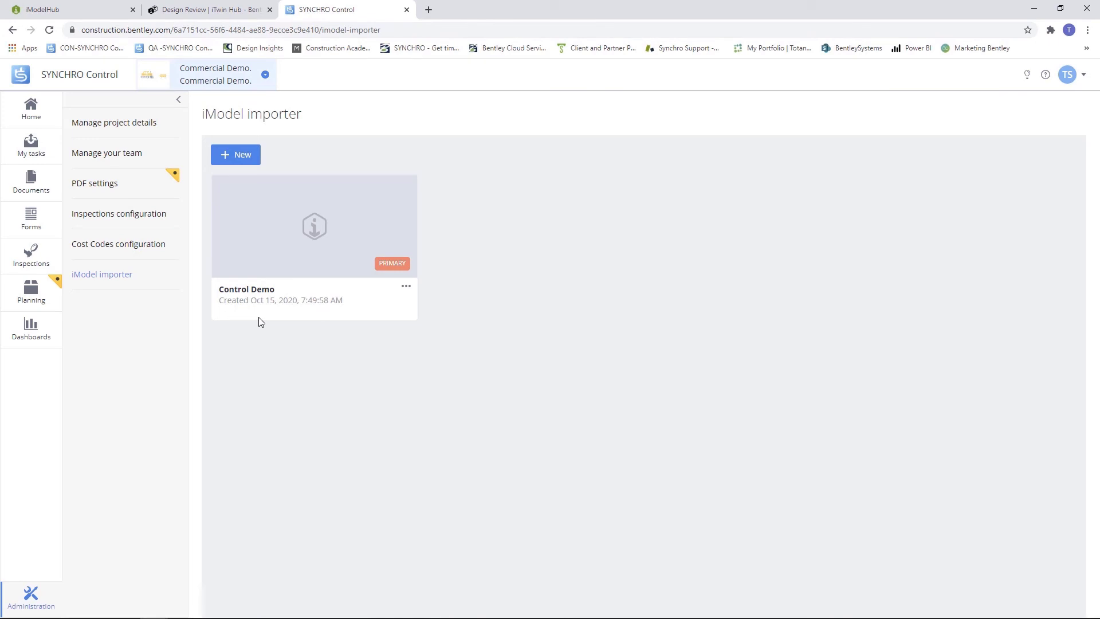
pyautogui.moveTo(350, 232)
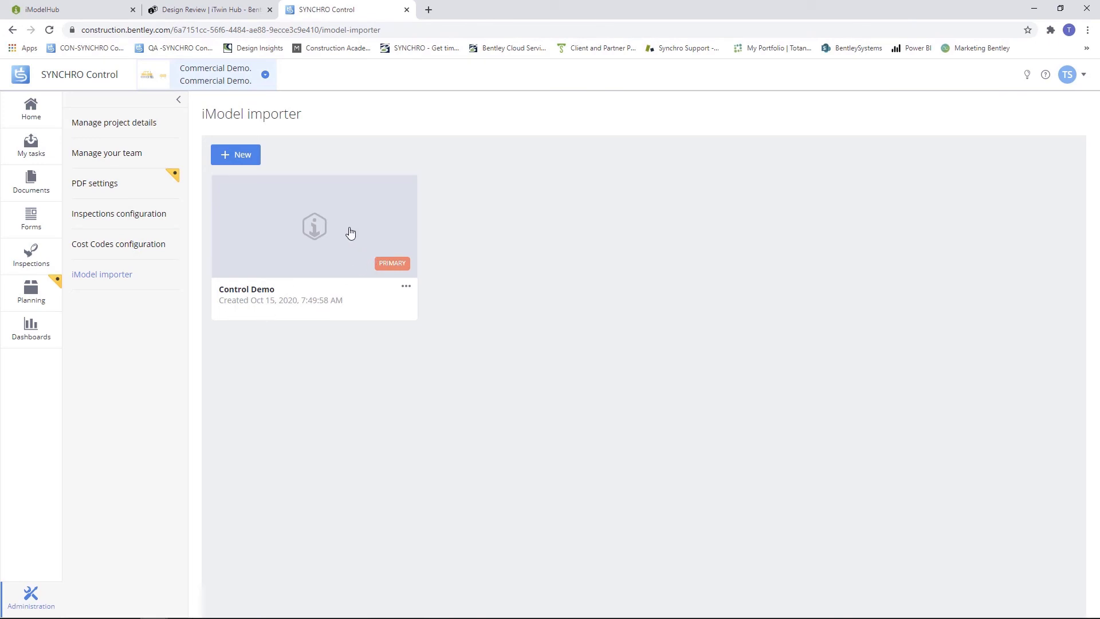
pyautogui.moveTo(325, 227)
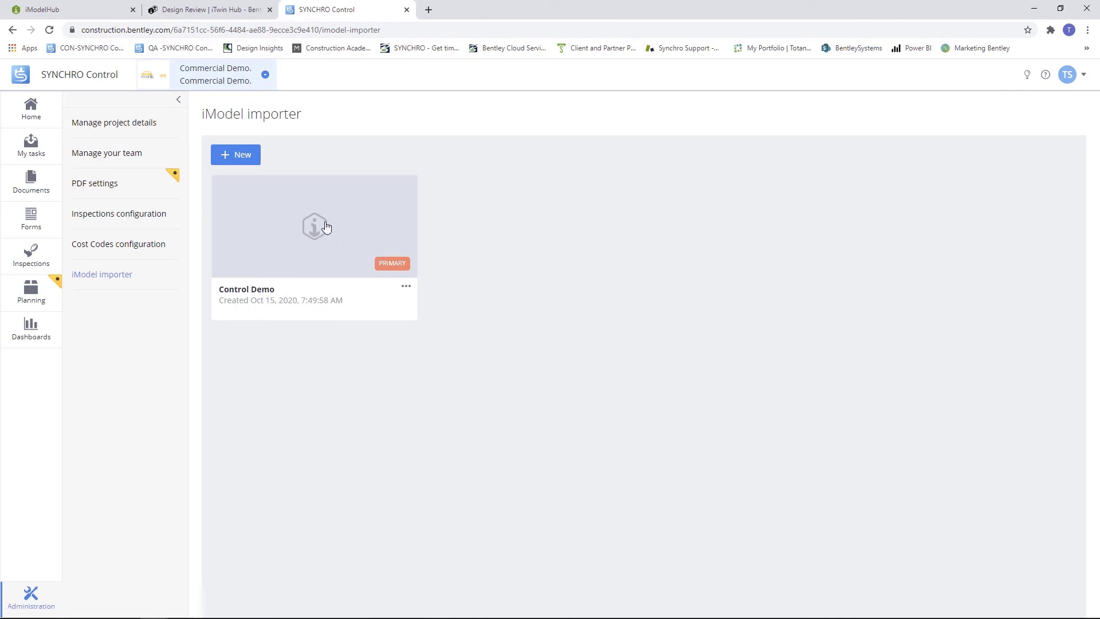
pyautogui.click(31, 147)
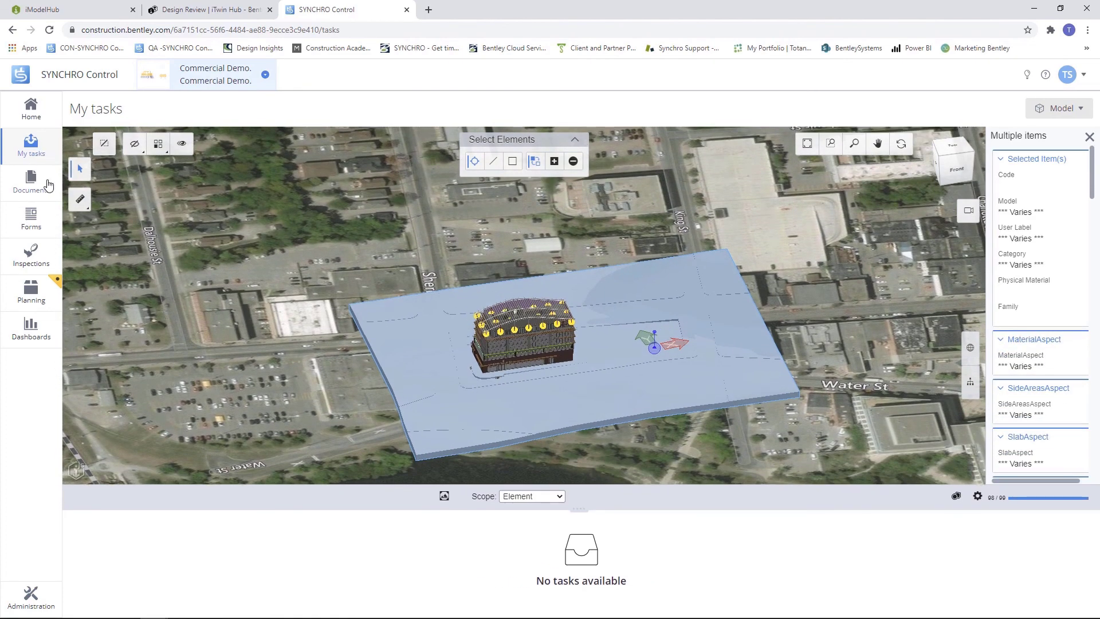
pyautogui.moveTo(33, 251)
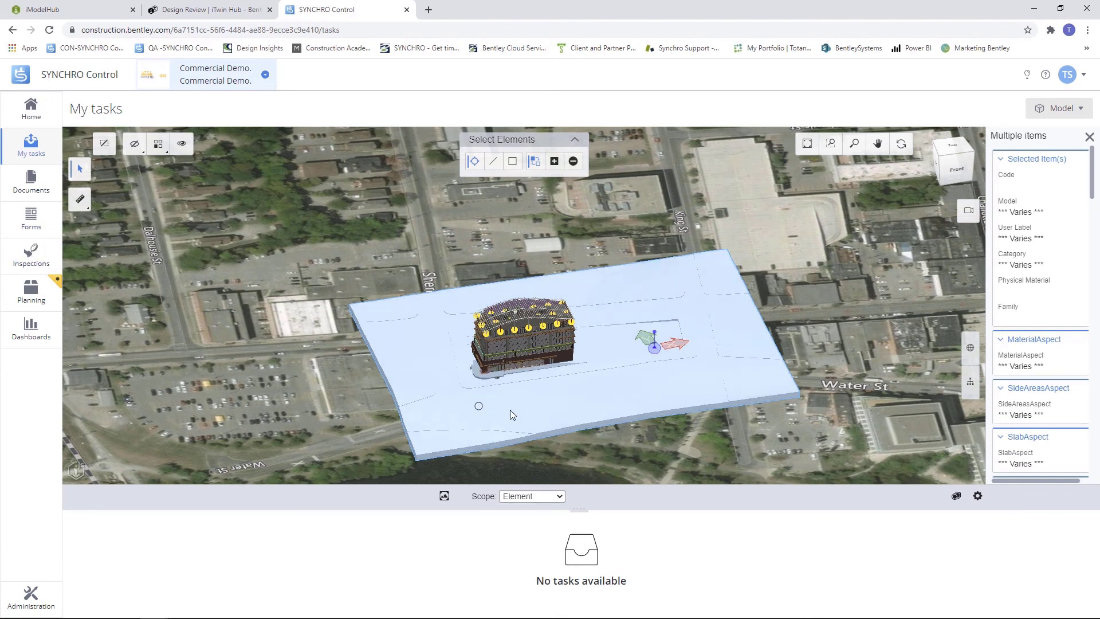
pyautogui.moveTo(577, 394)
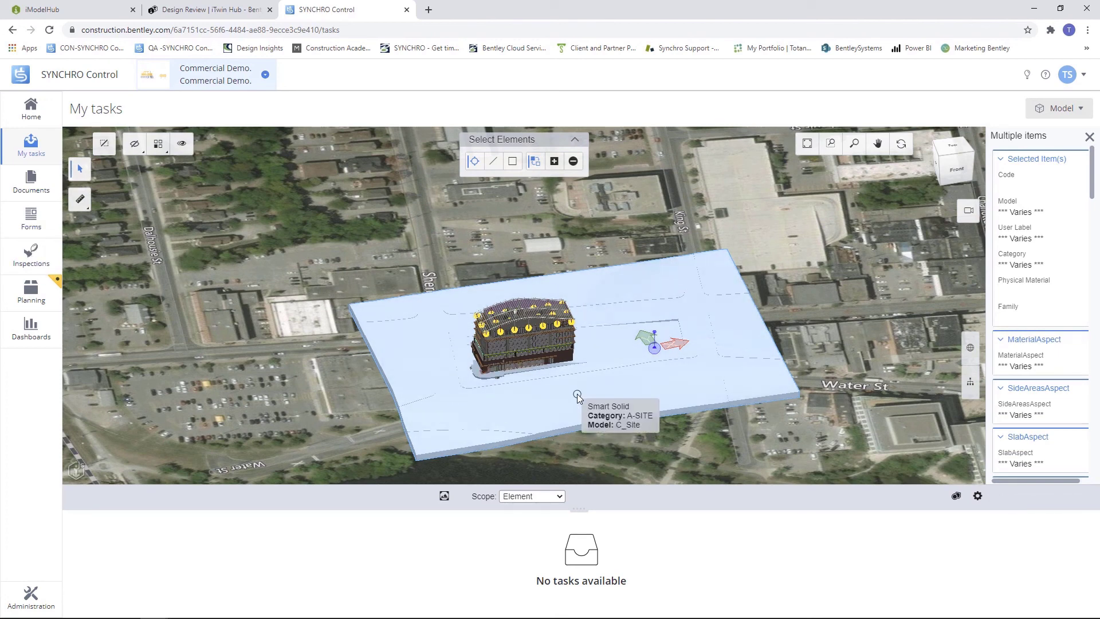